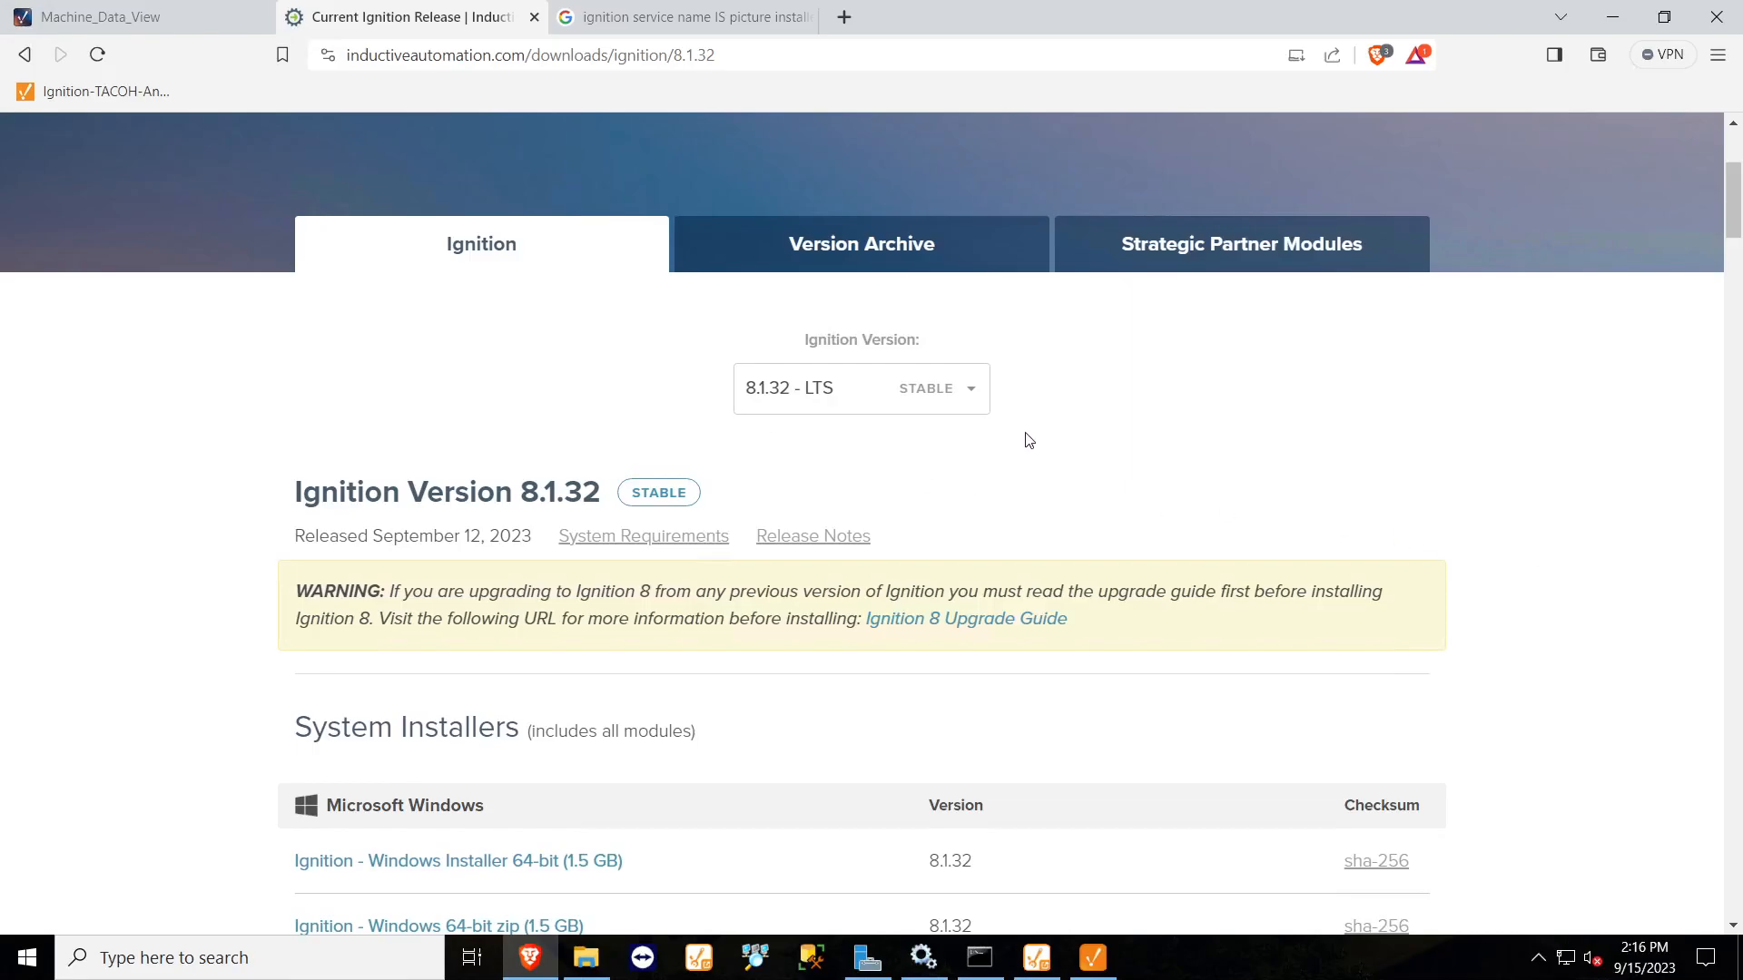
mouse_move(844, 414)
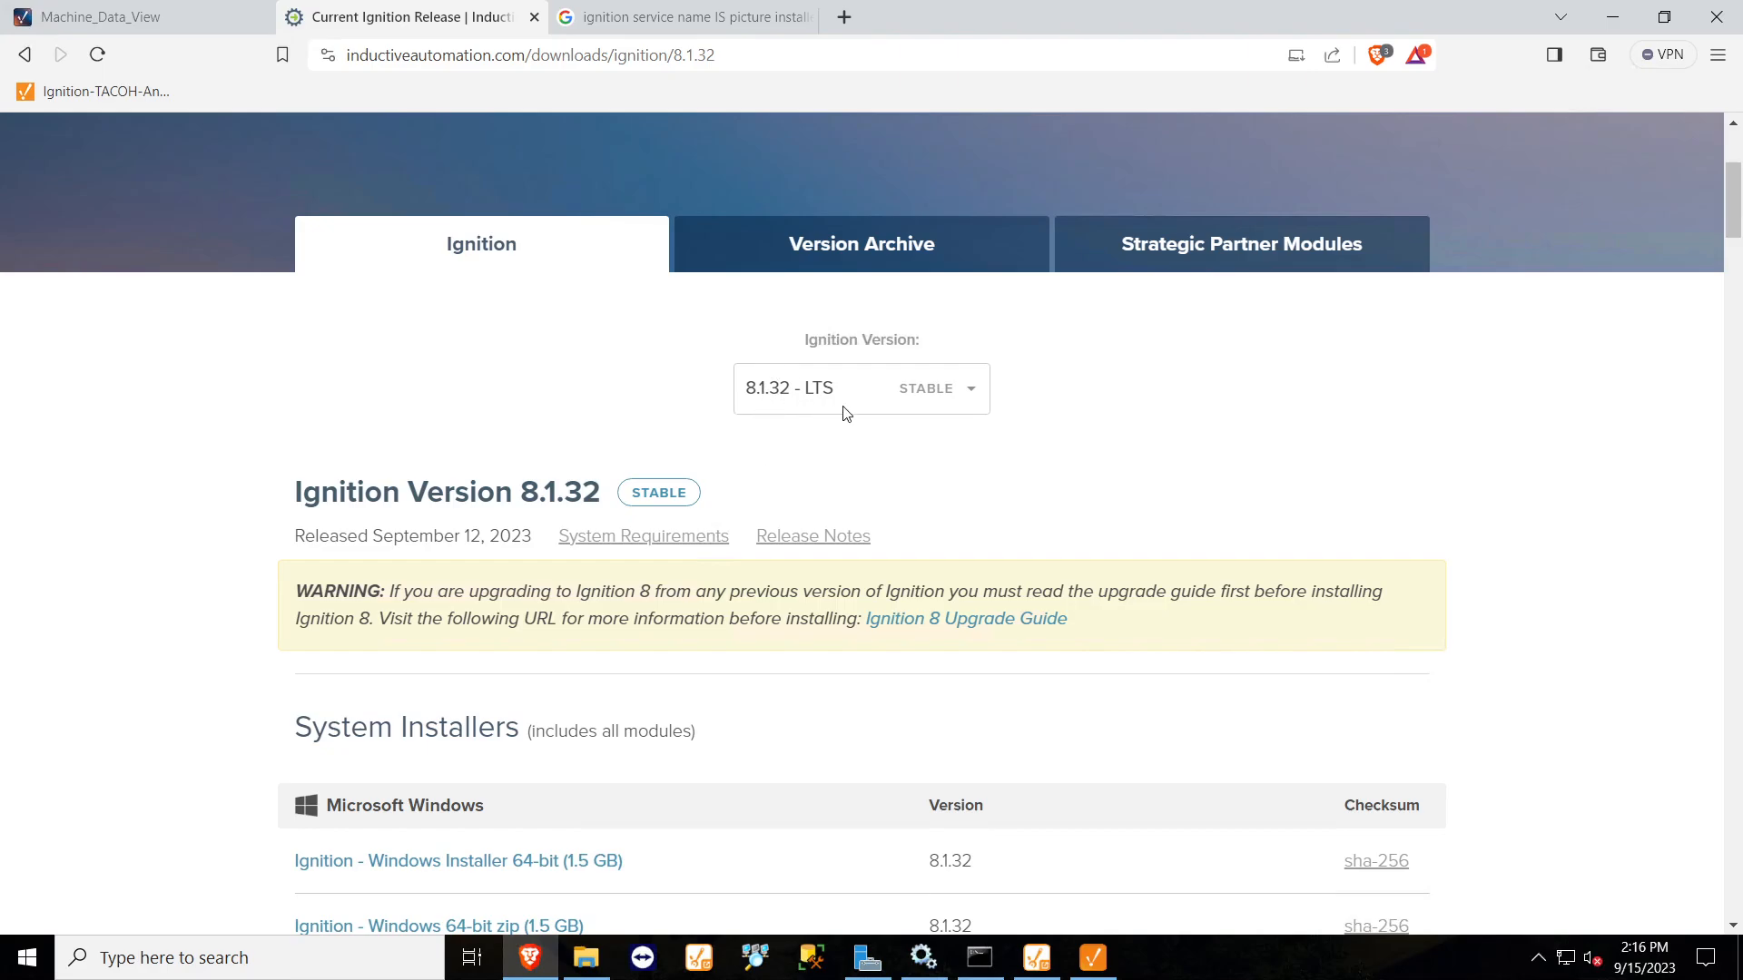
mouse_move(828, 432)
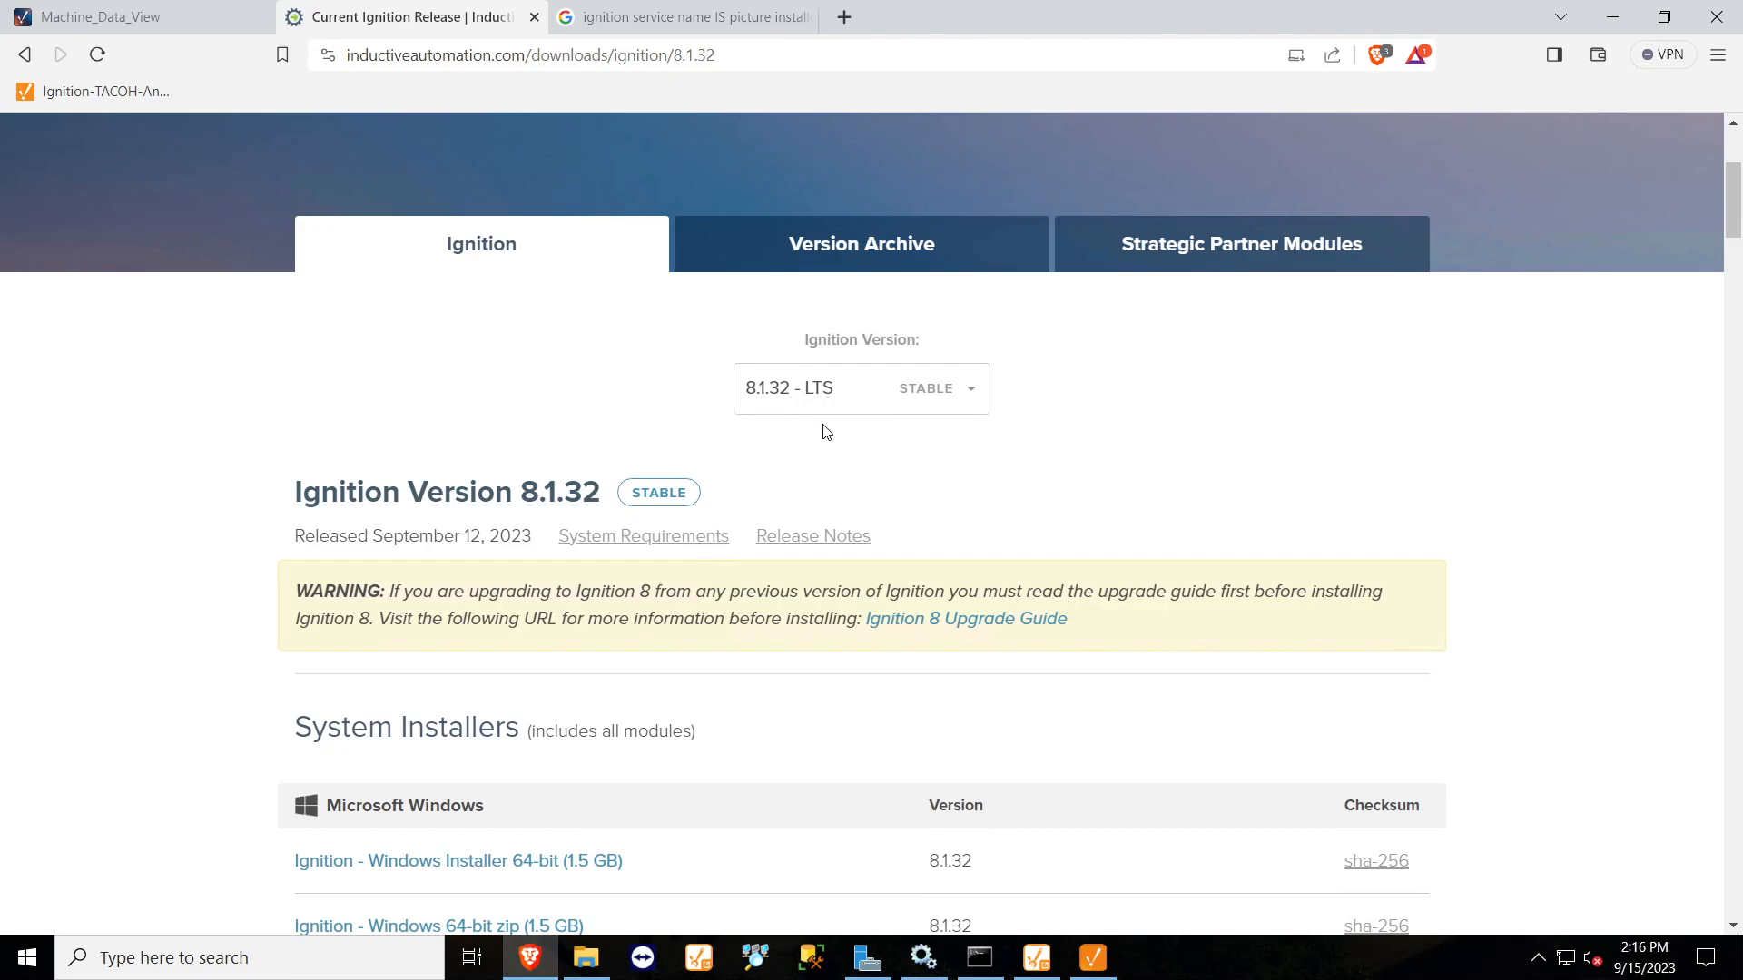
mouse_move(835, 423)
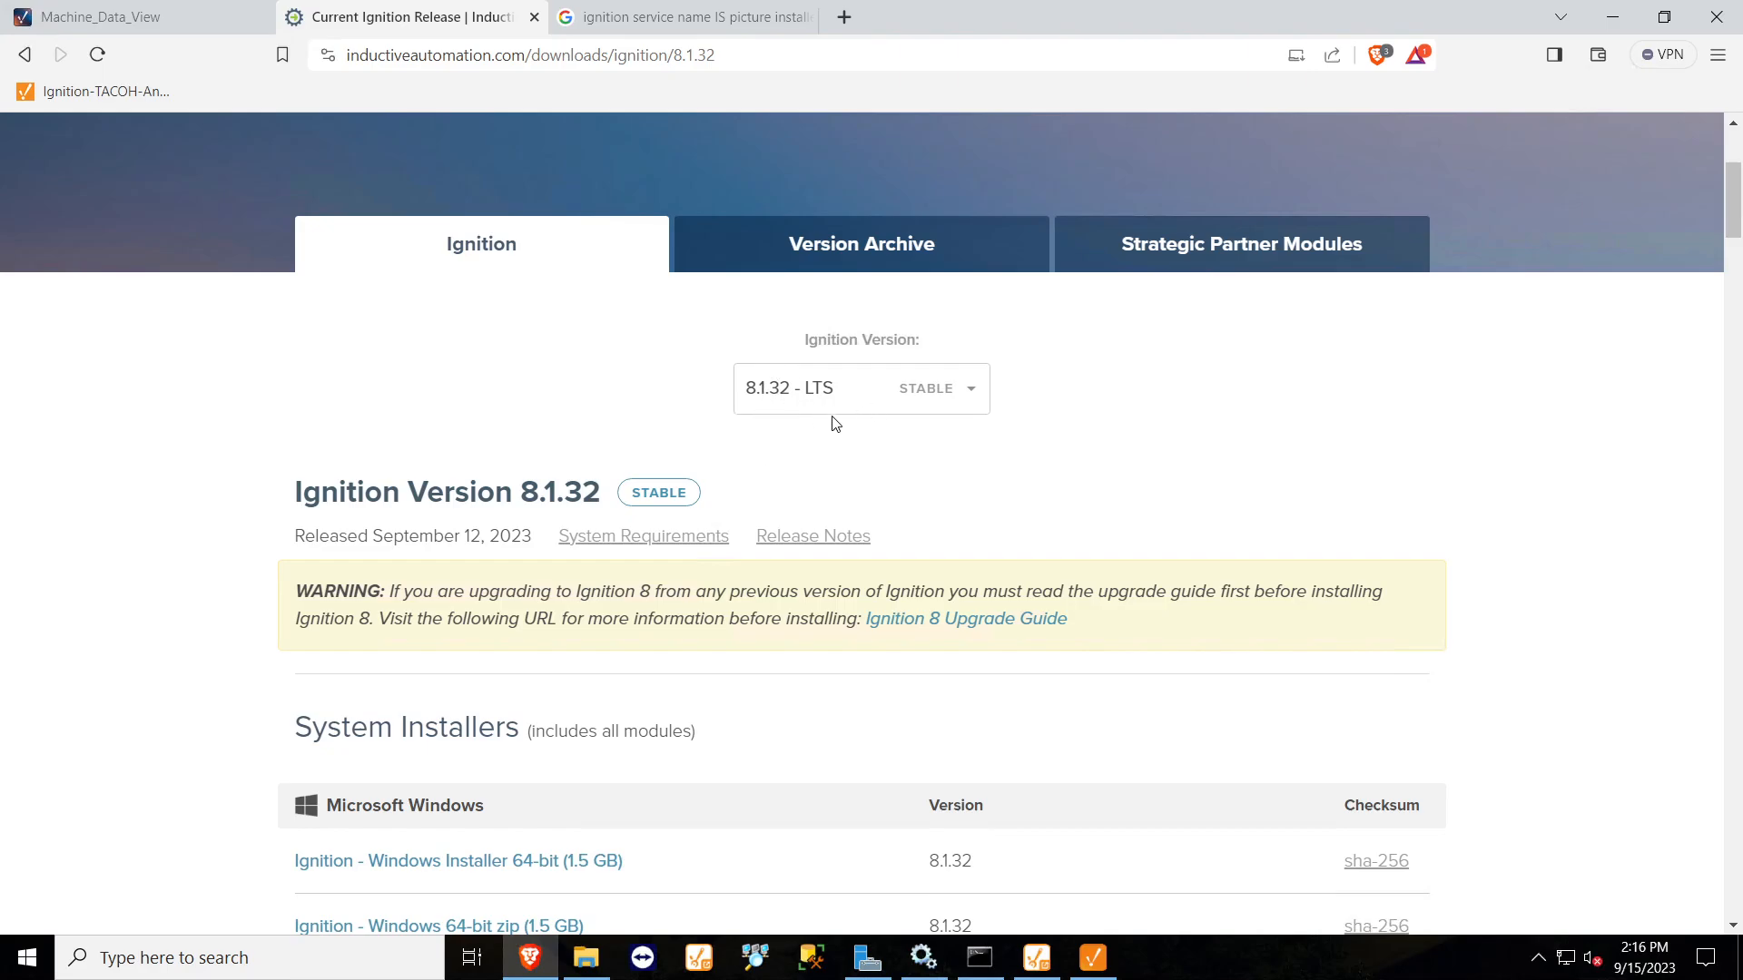
Review the Ignition version list on the download page without changing the selected version.
click(861, 389)
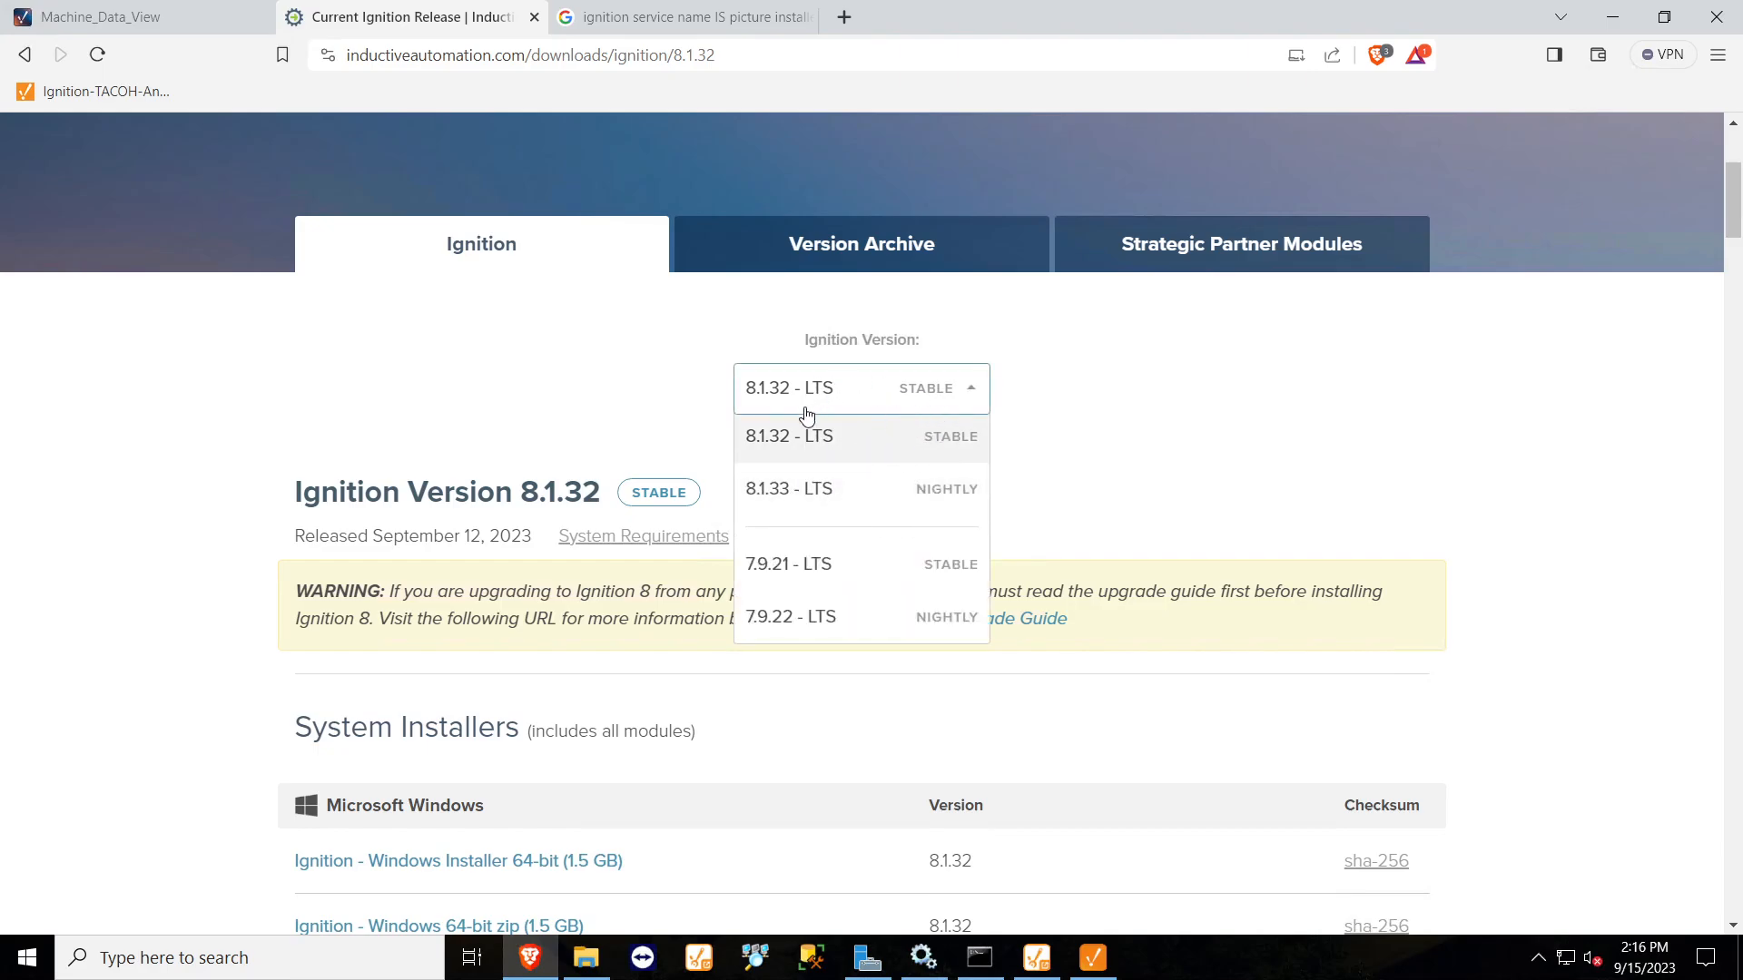
mouse_move(1068, 418)
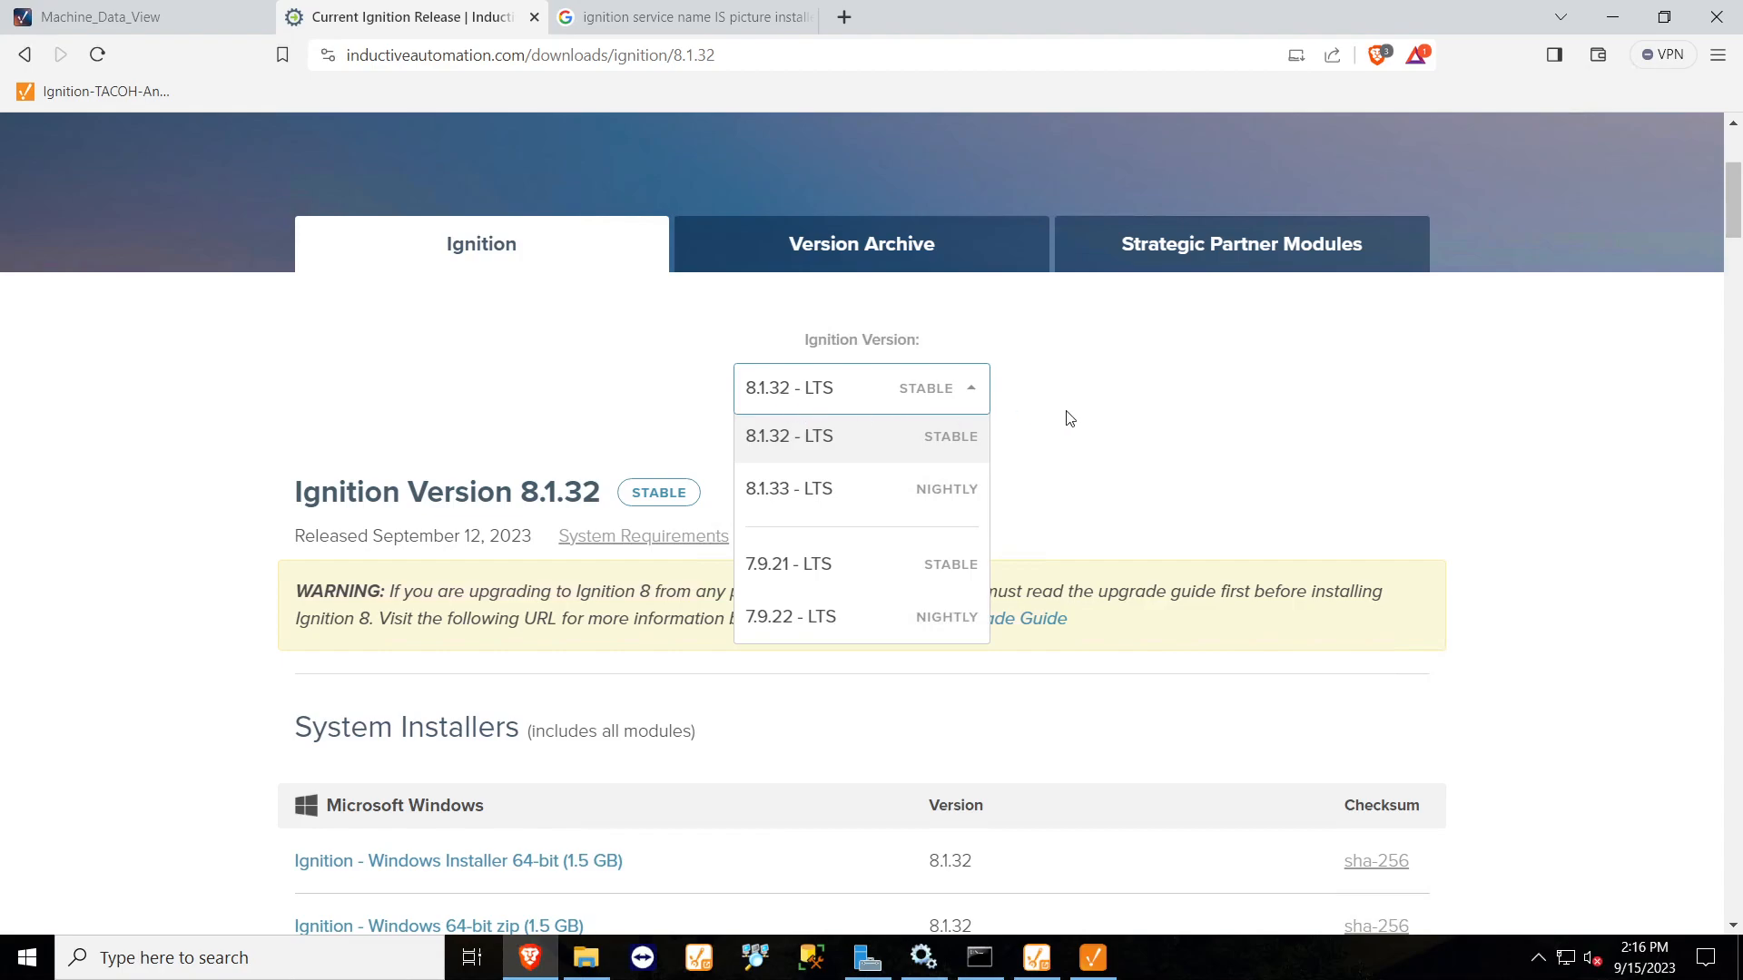
click(860, 389)
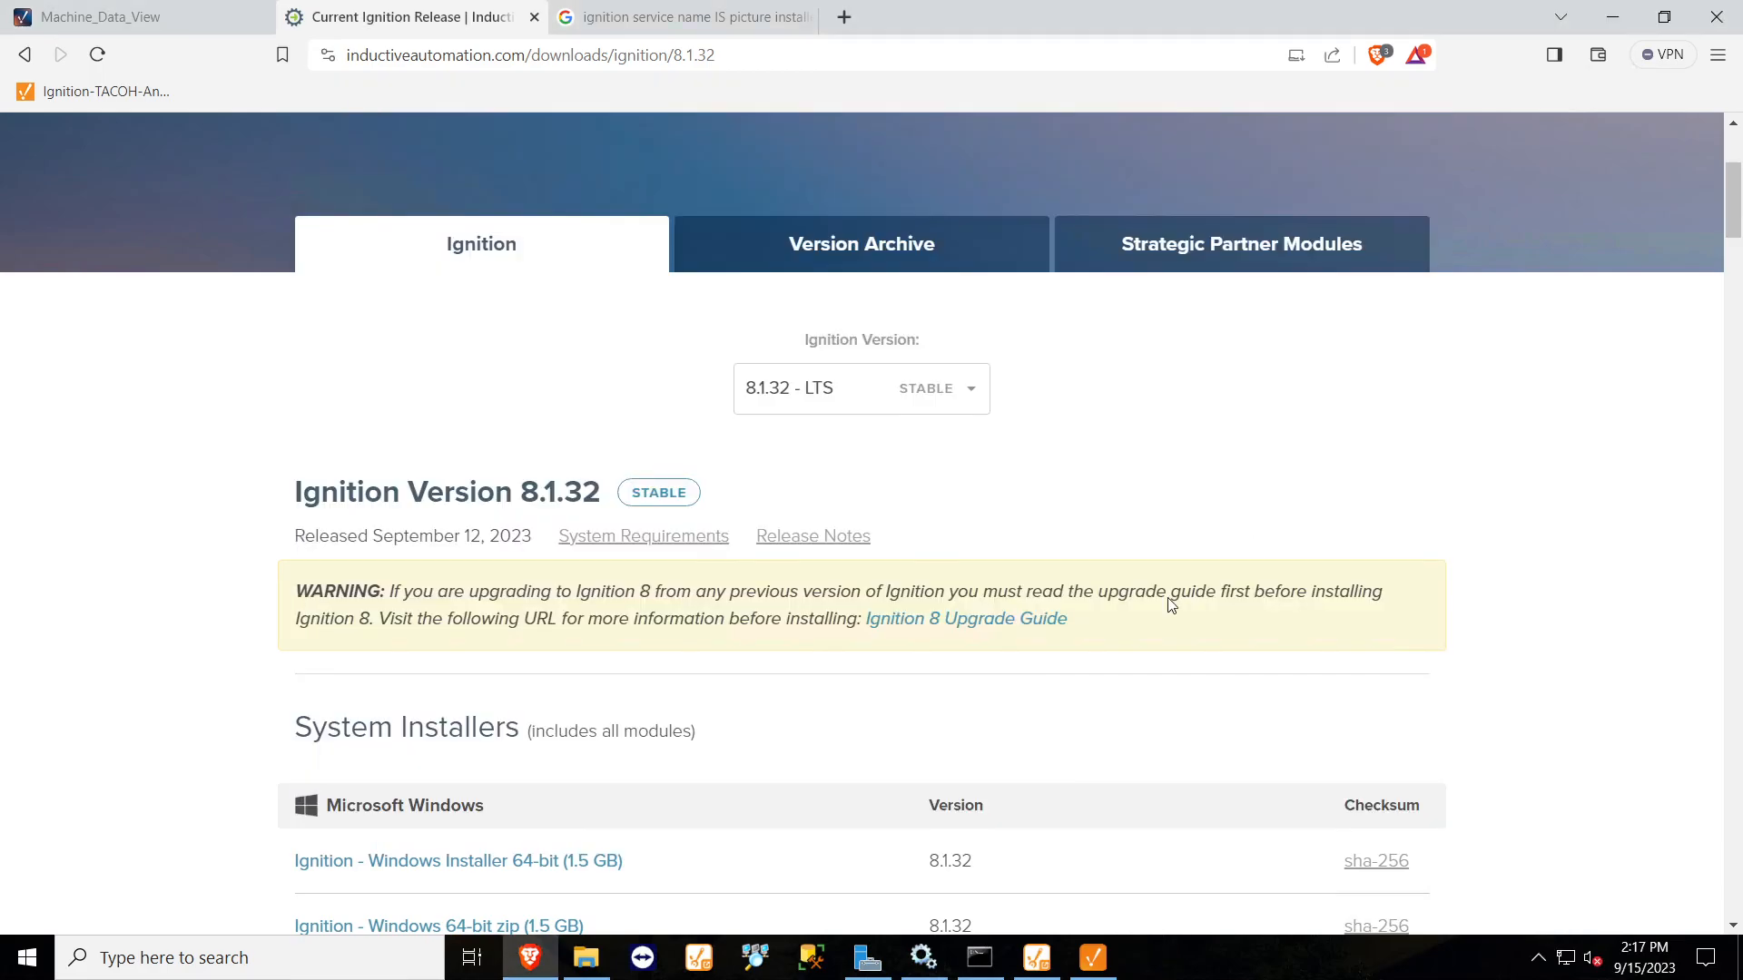
mouse_move(1004, 855)
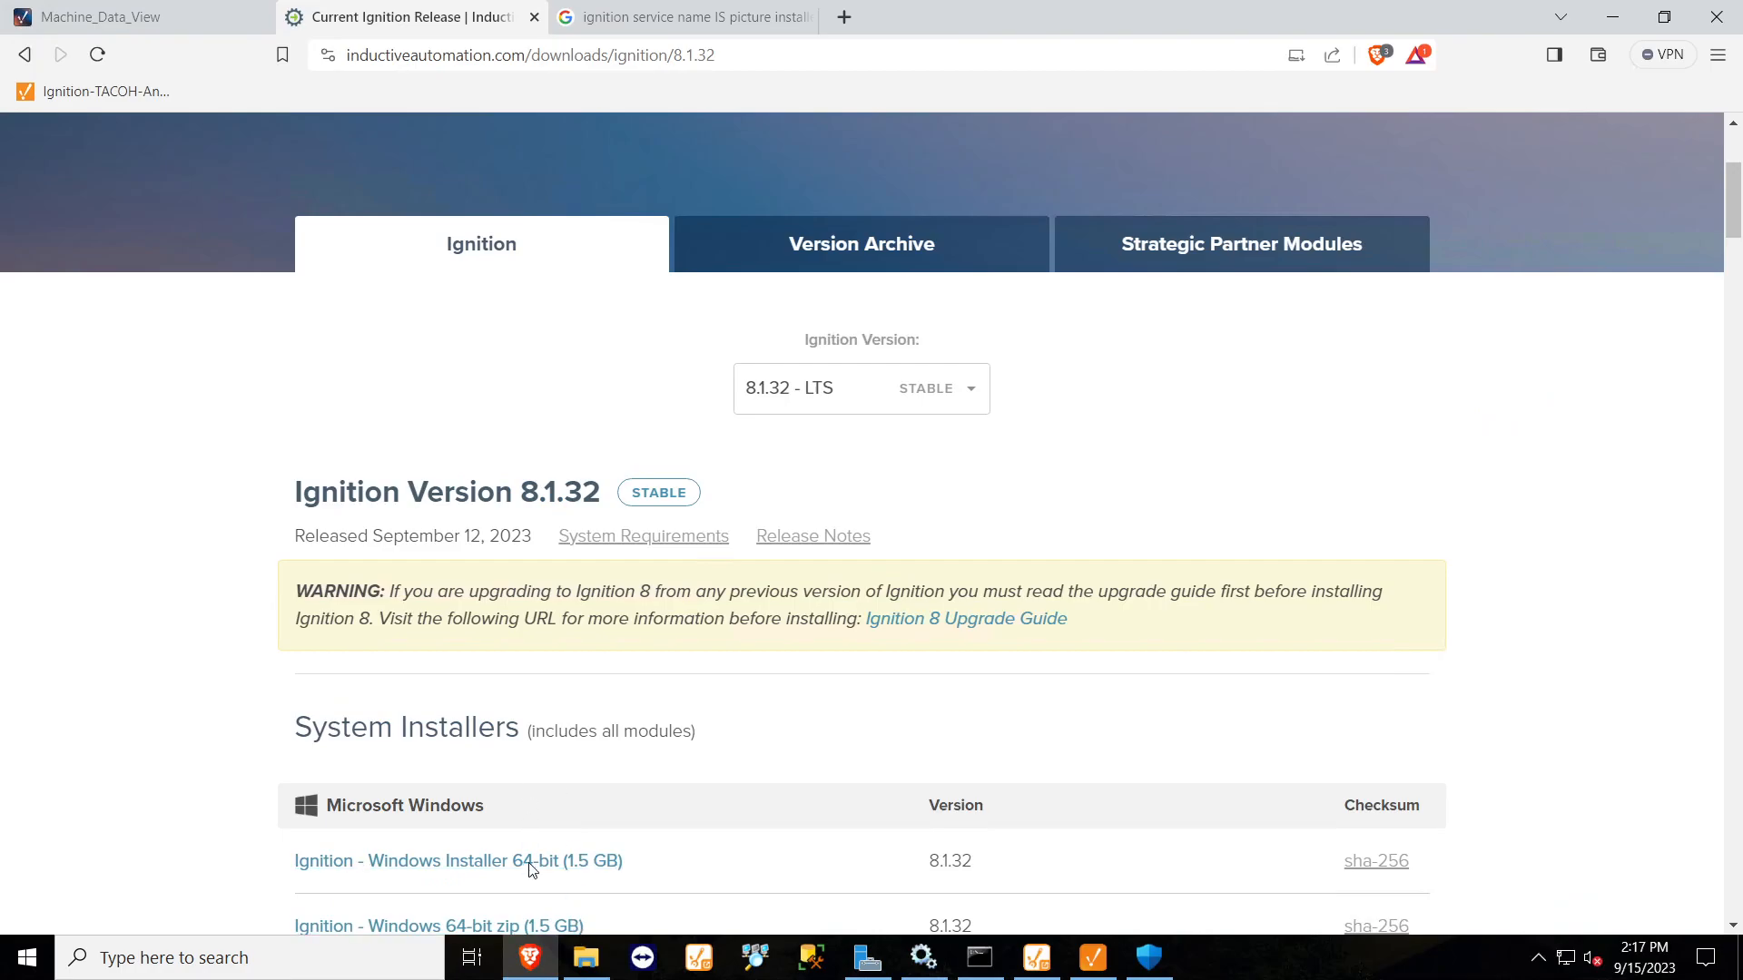
scroll(down, 3)
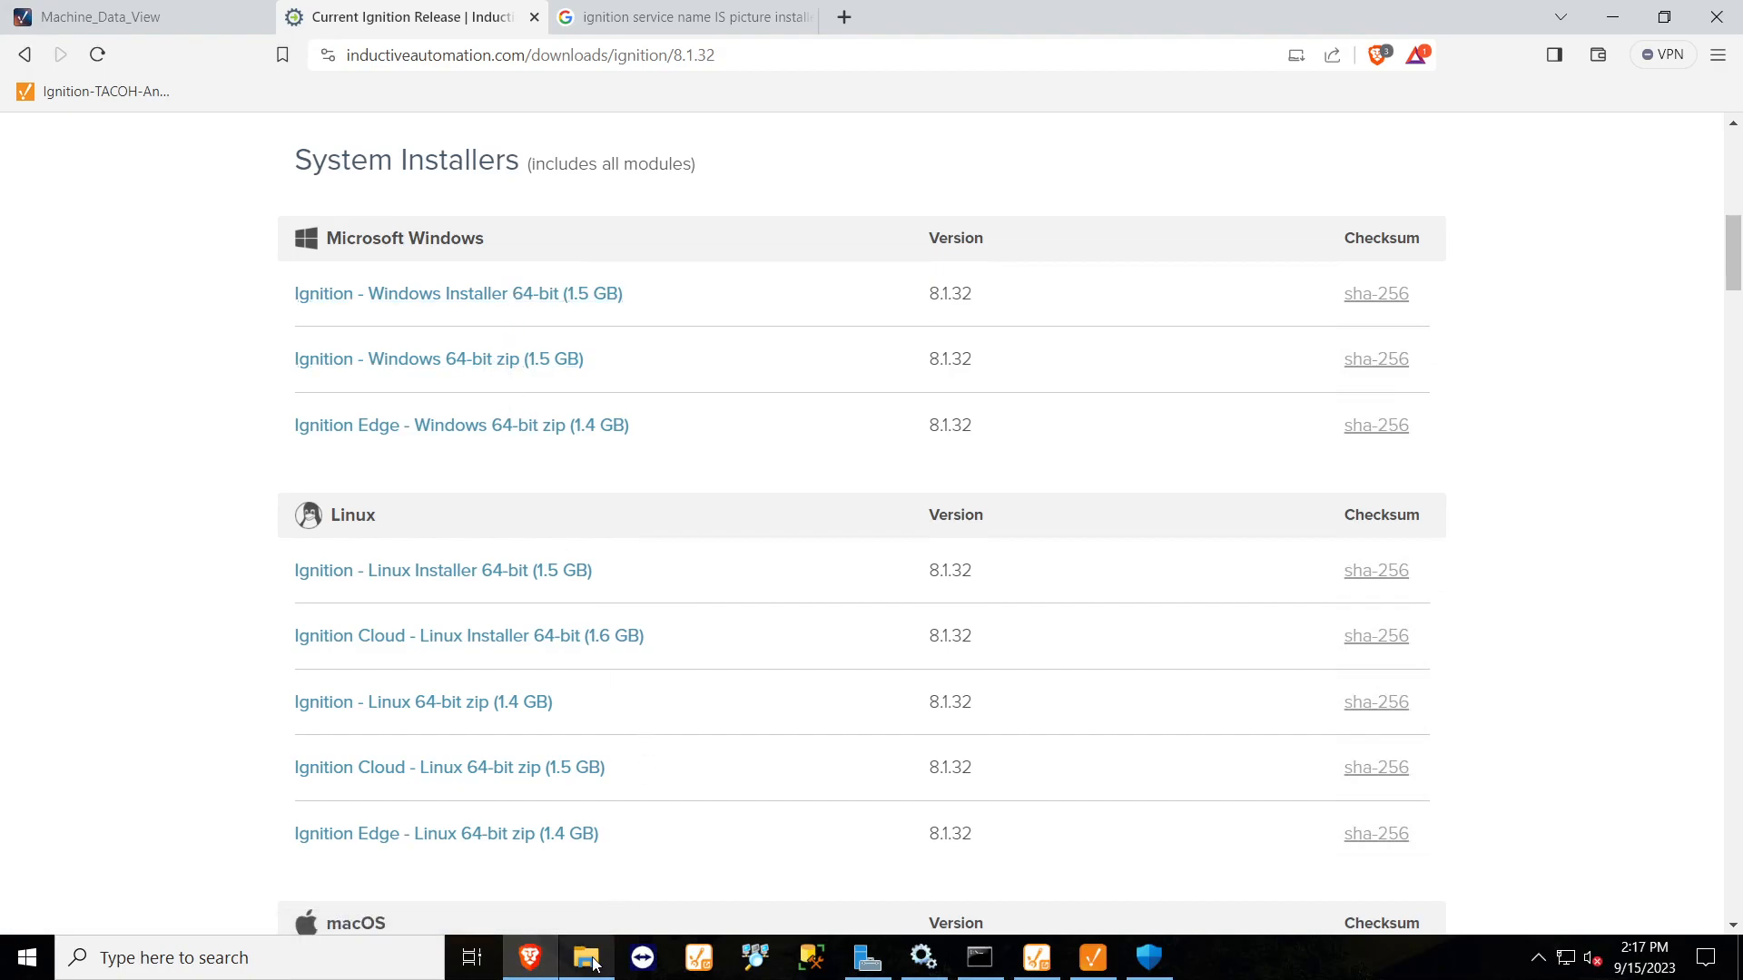
Show the Downloads folder holding ignition-8.1.32-windows-64-installer.exe in File Explorer.
click(587, 956)
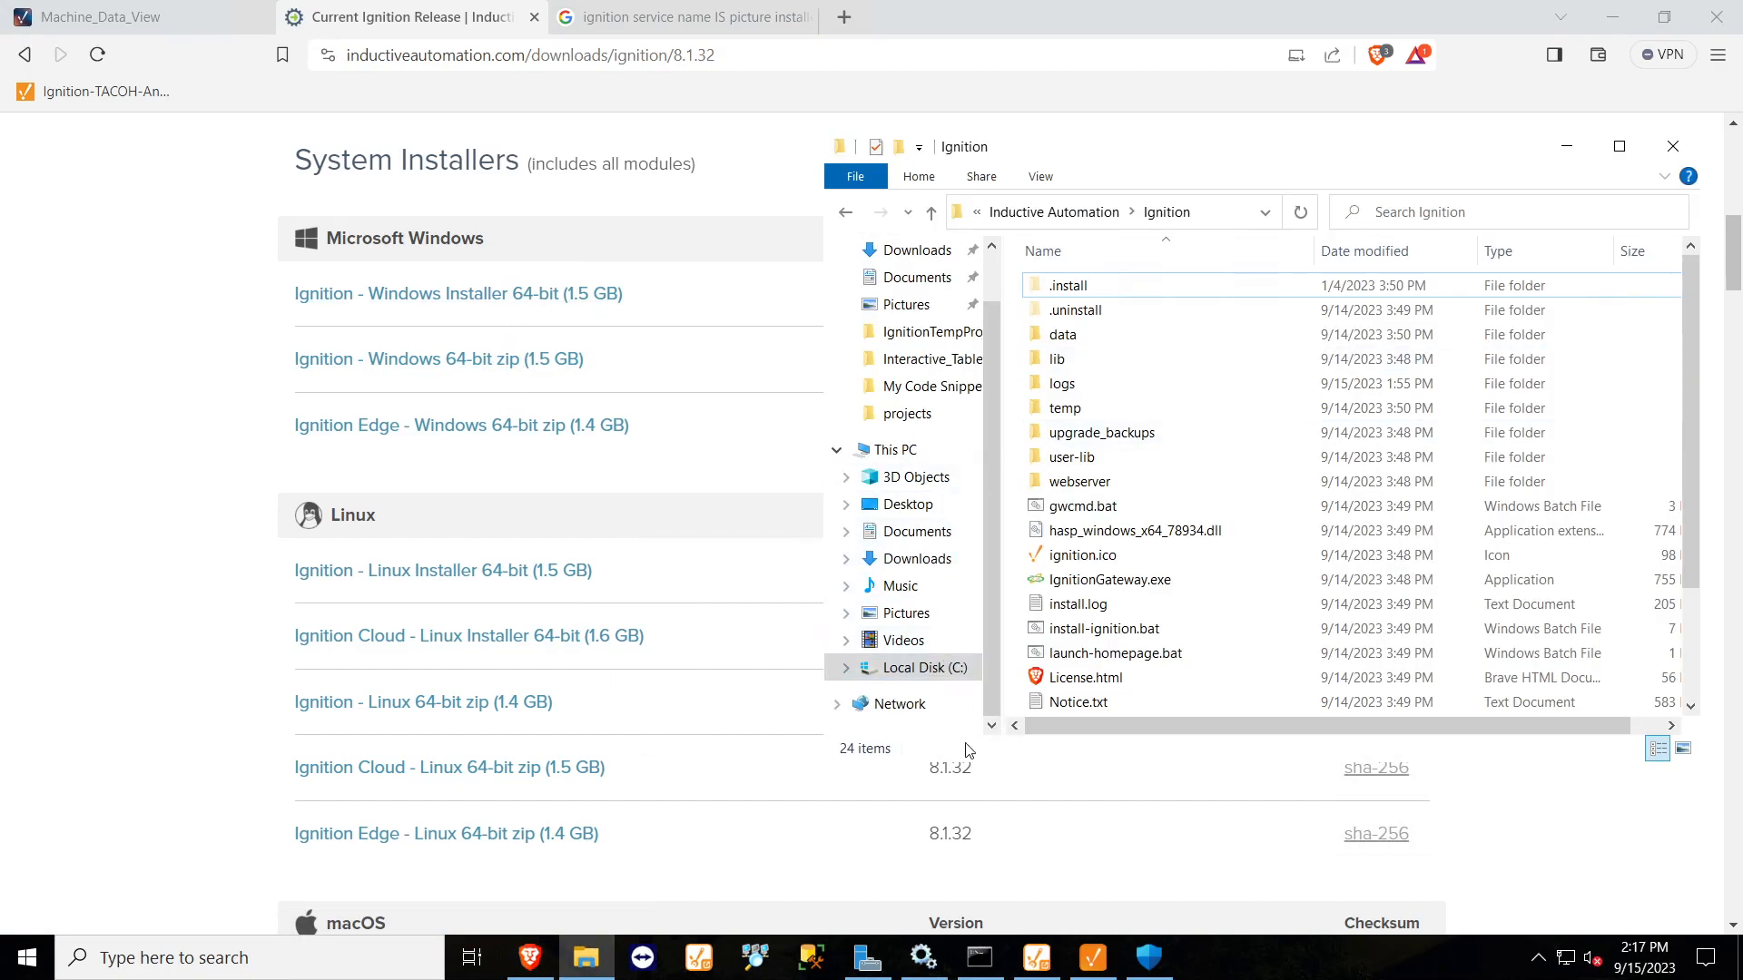
click(919, 323)
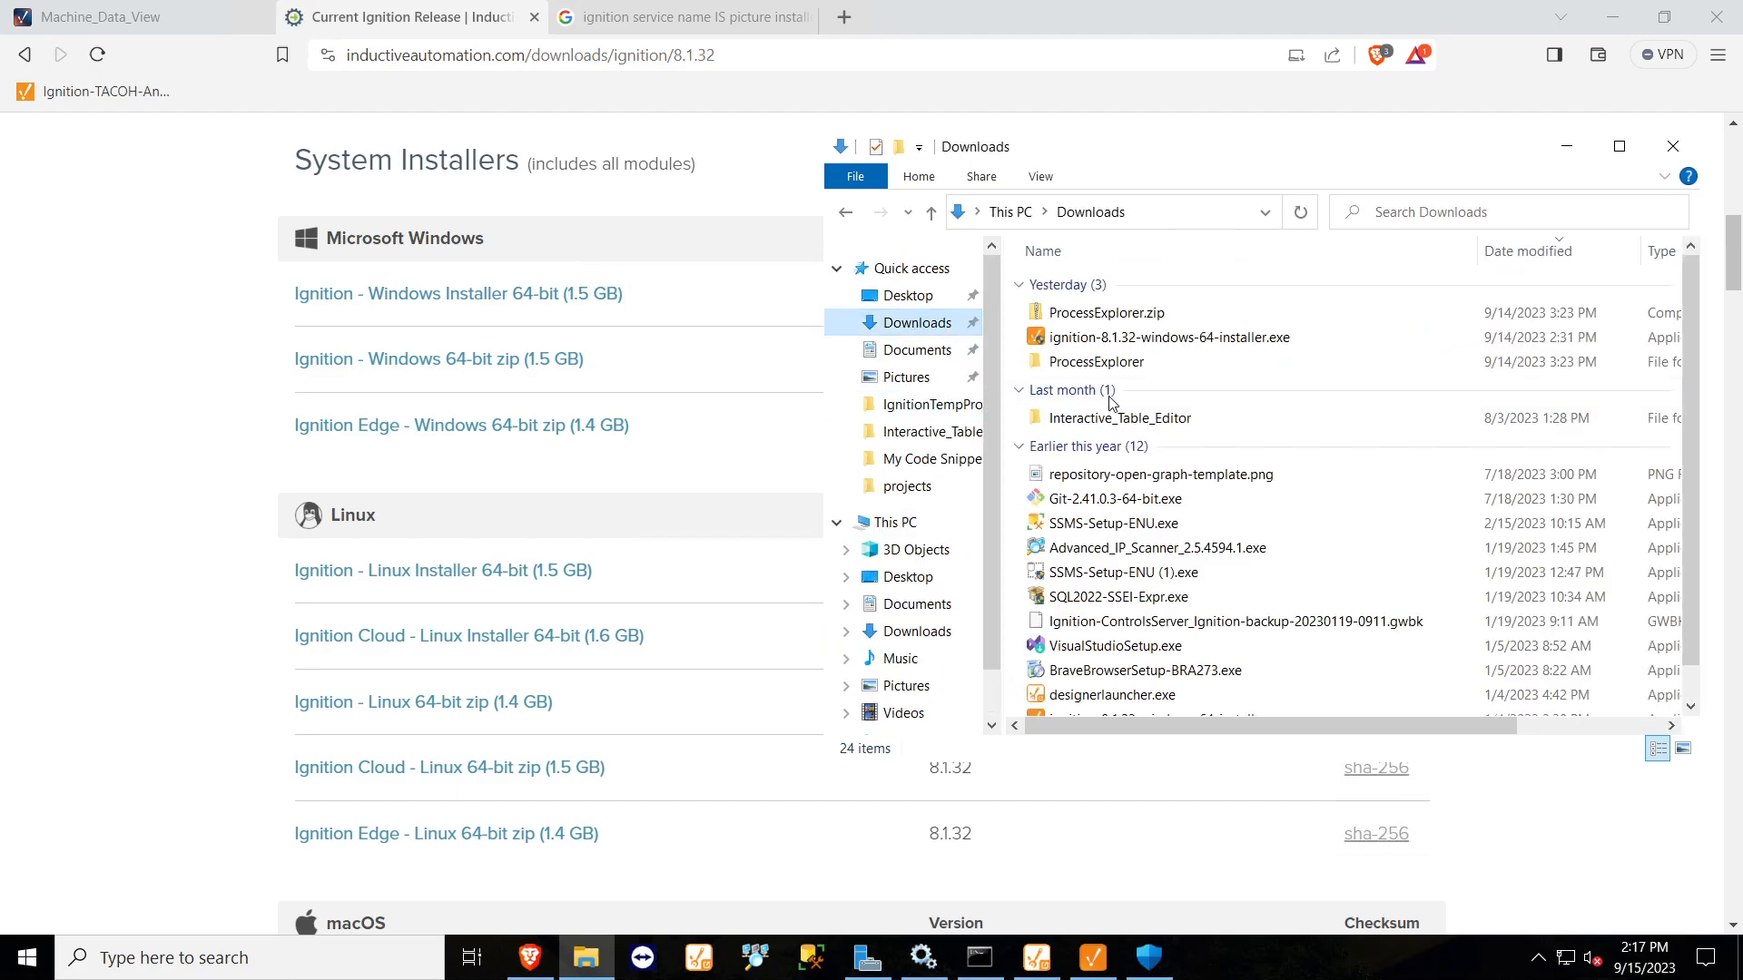
click(1171, 338)
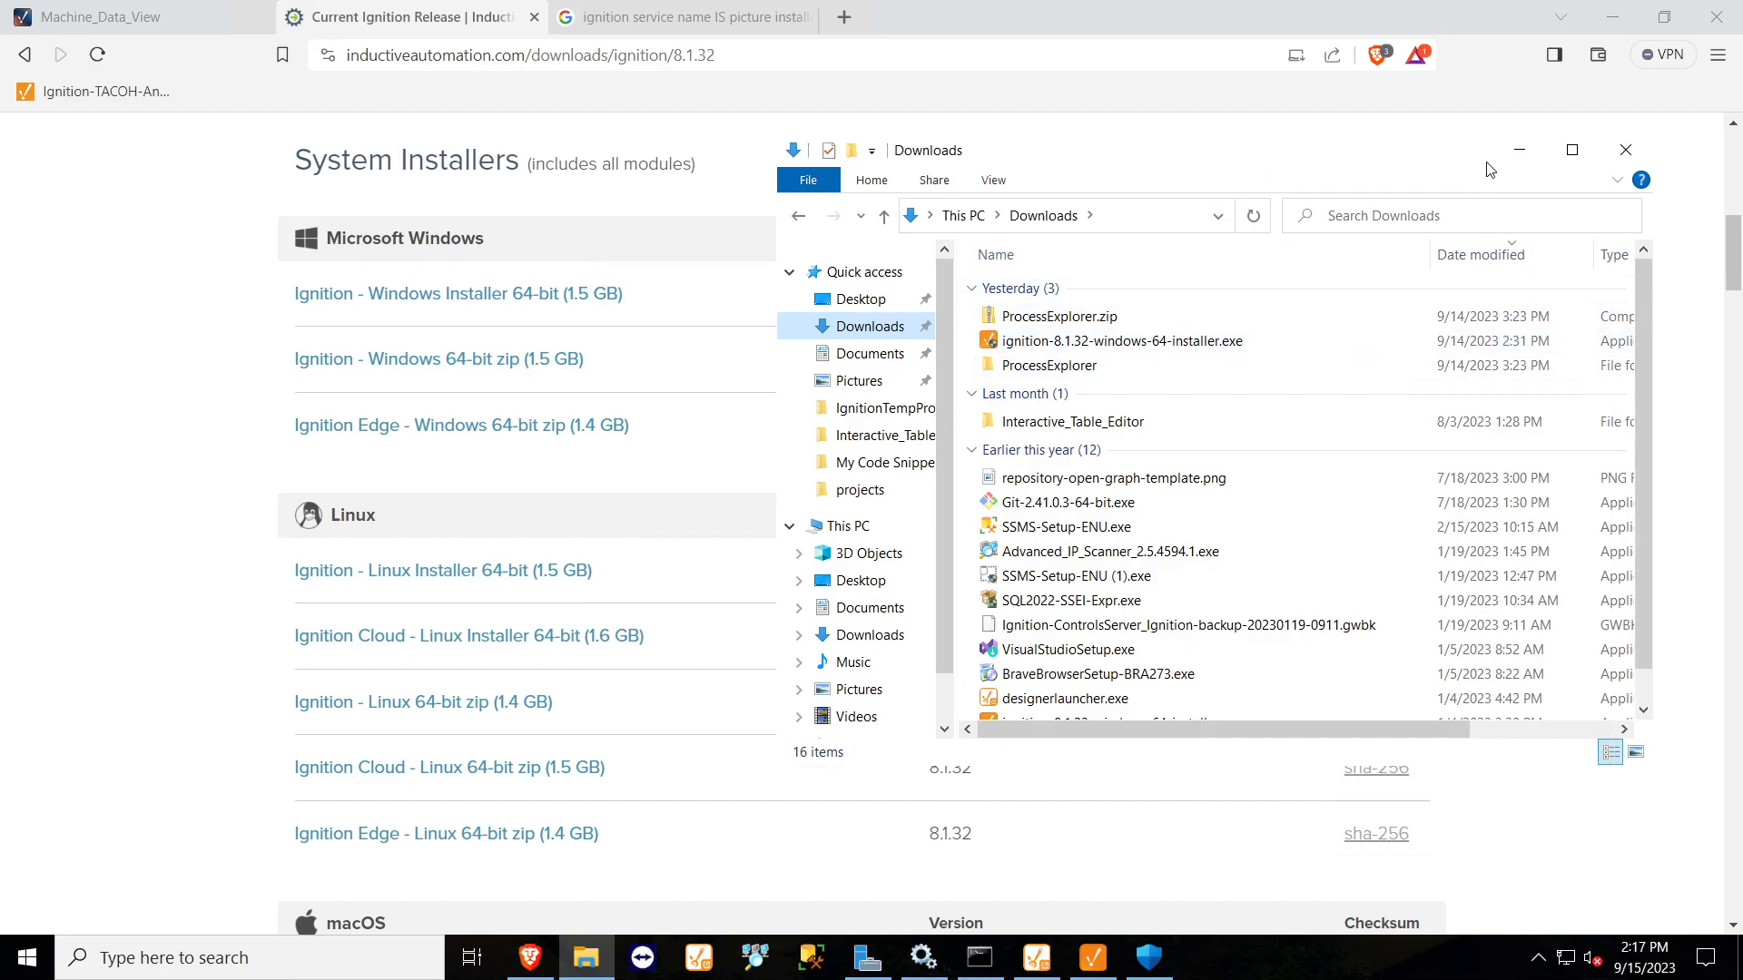
Launch the 8.1.32 installer and continue past Welcome to the Installation Location step.
double_click(1124, 339)
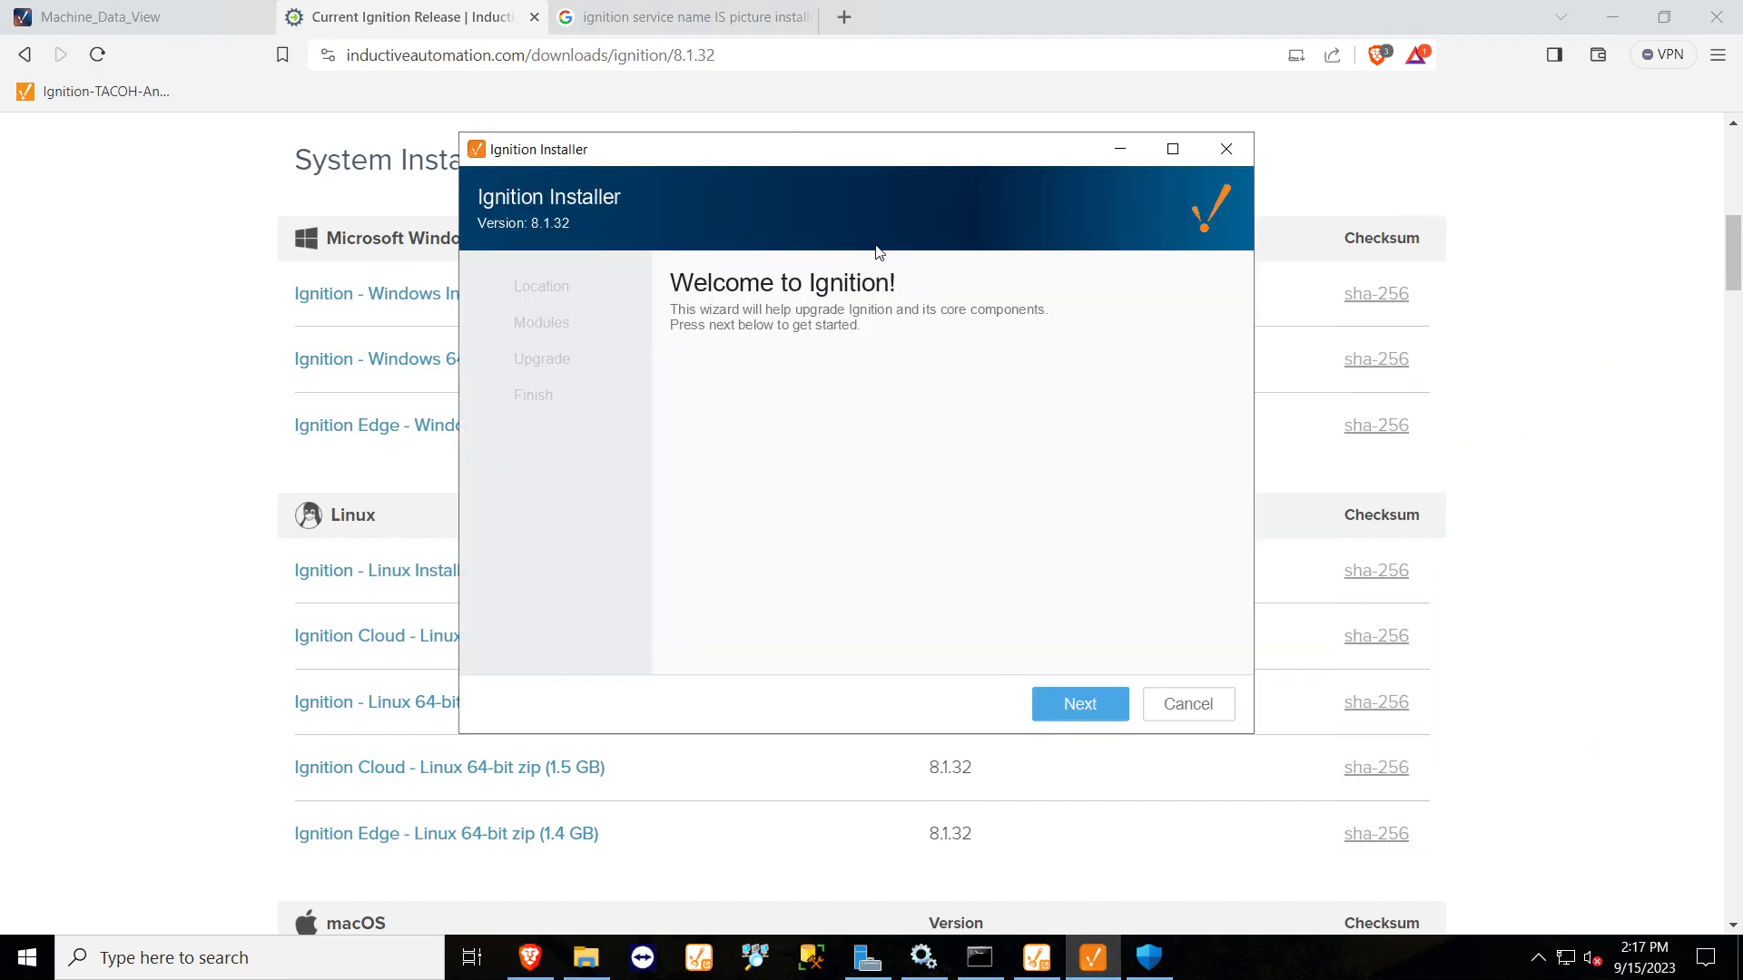
drag(879, 149, 890, 160)
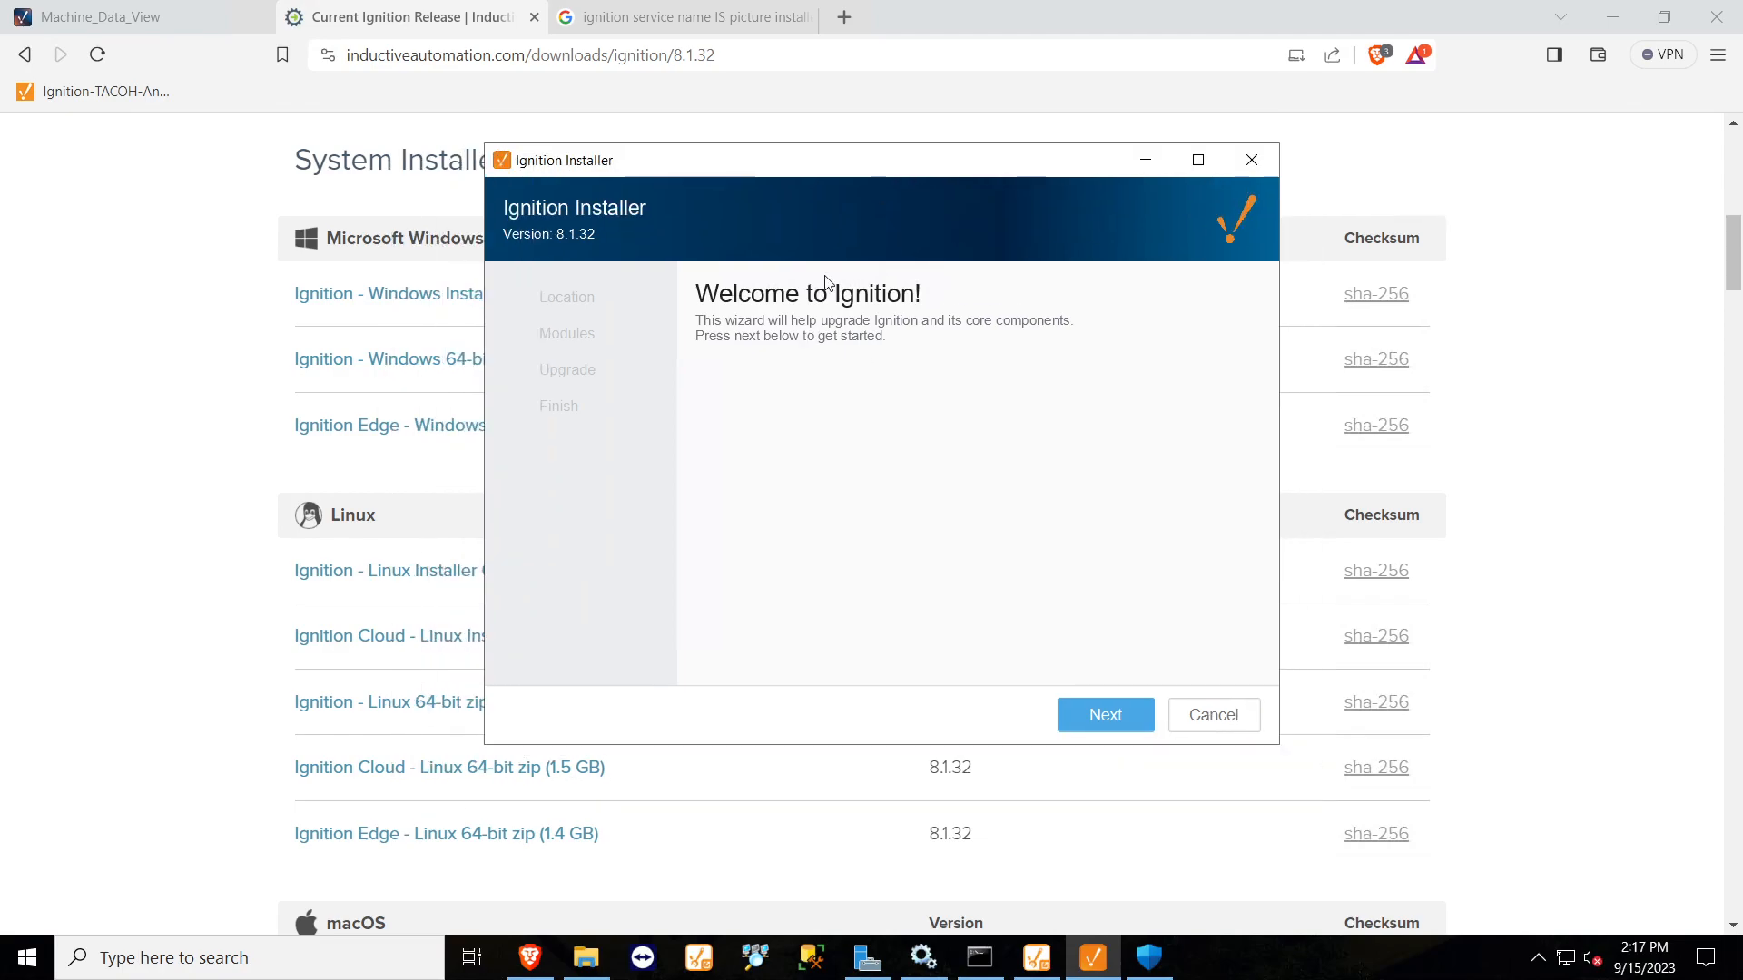
click(1102, 715)
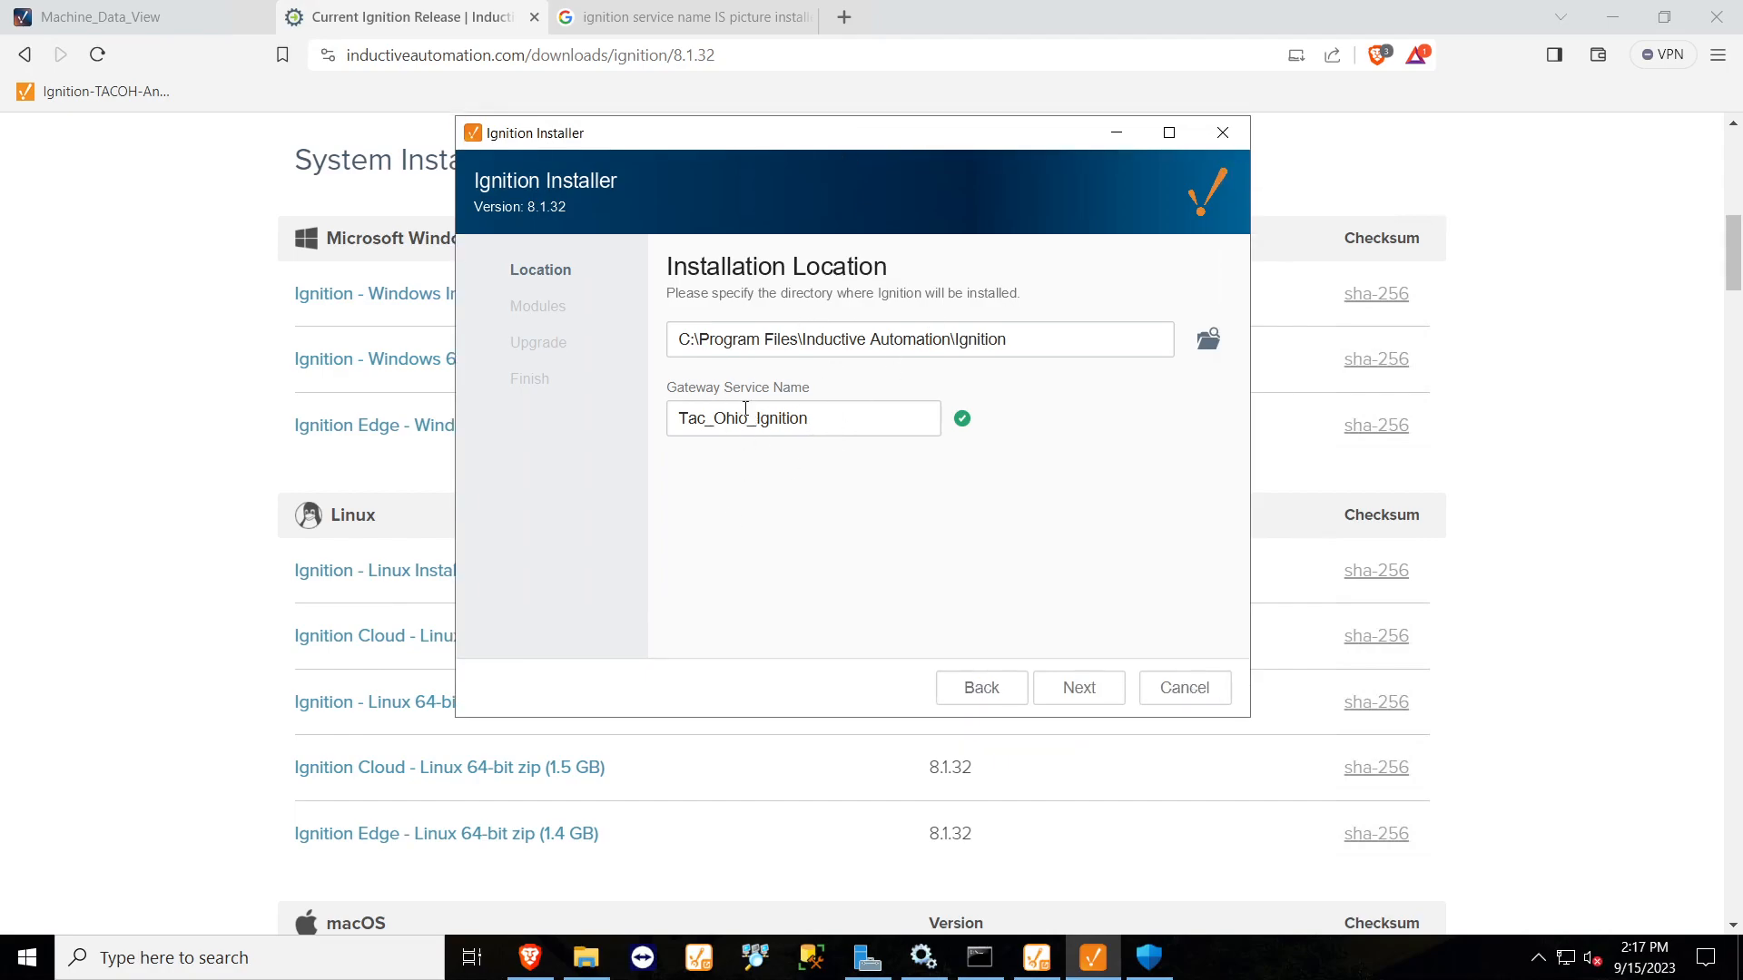
mouse_move(970, 434)
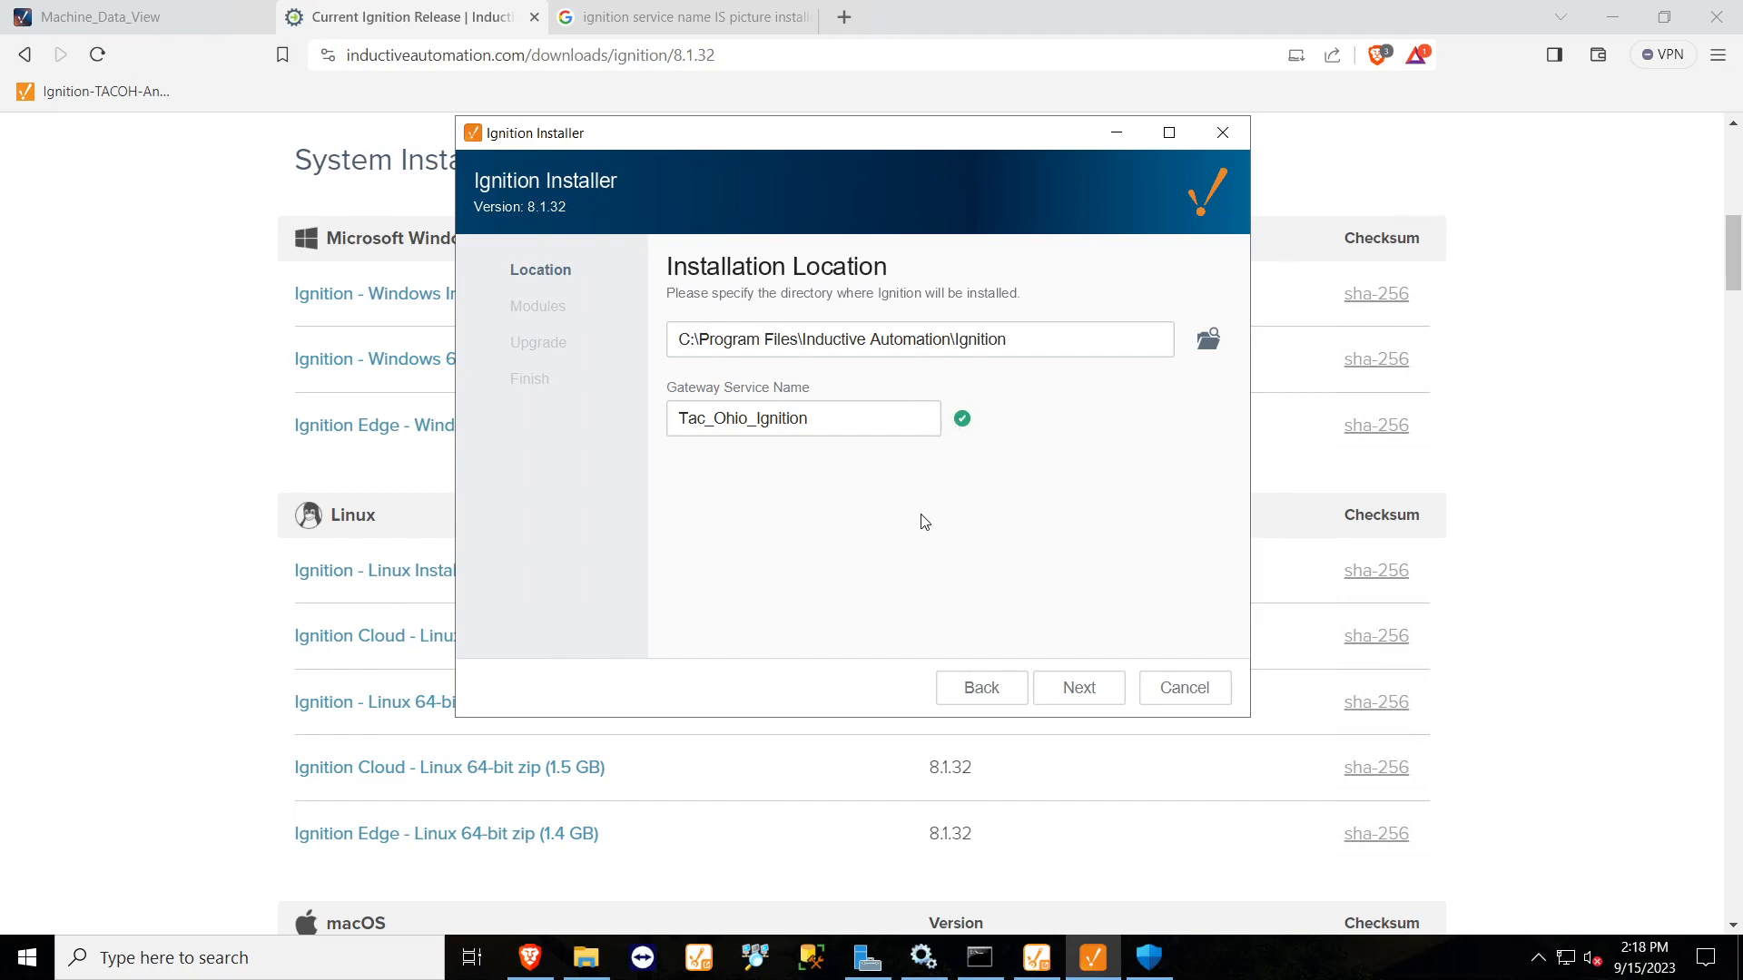
mouse_move(935, 558)
text(cmd)
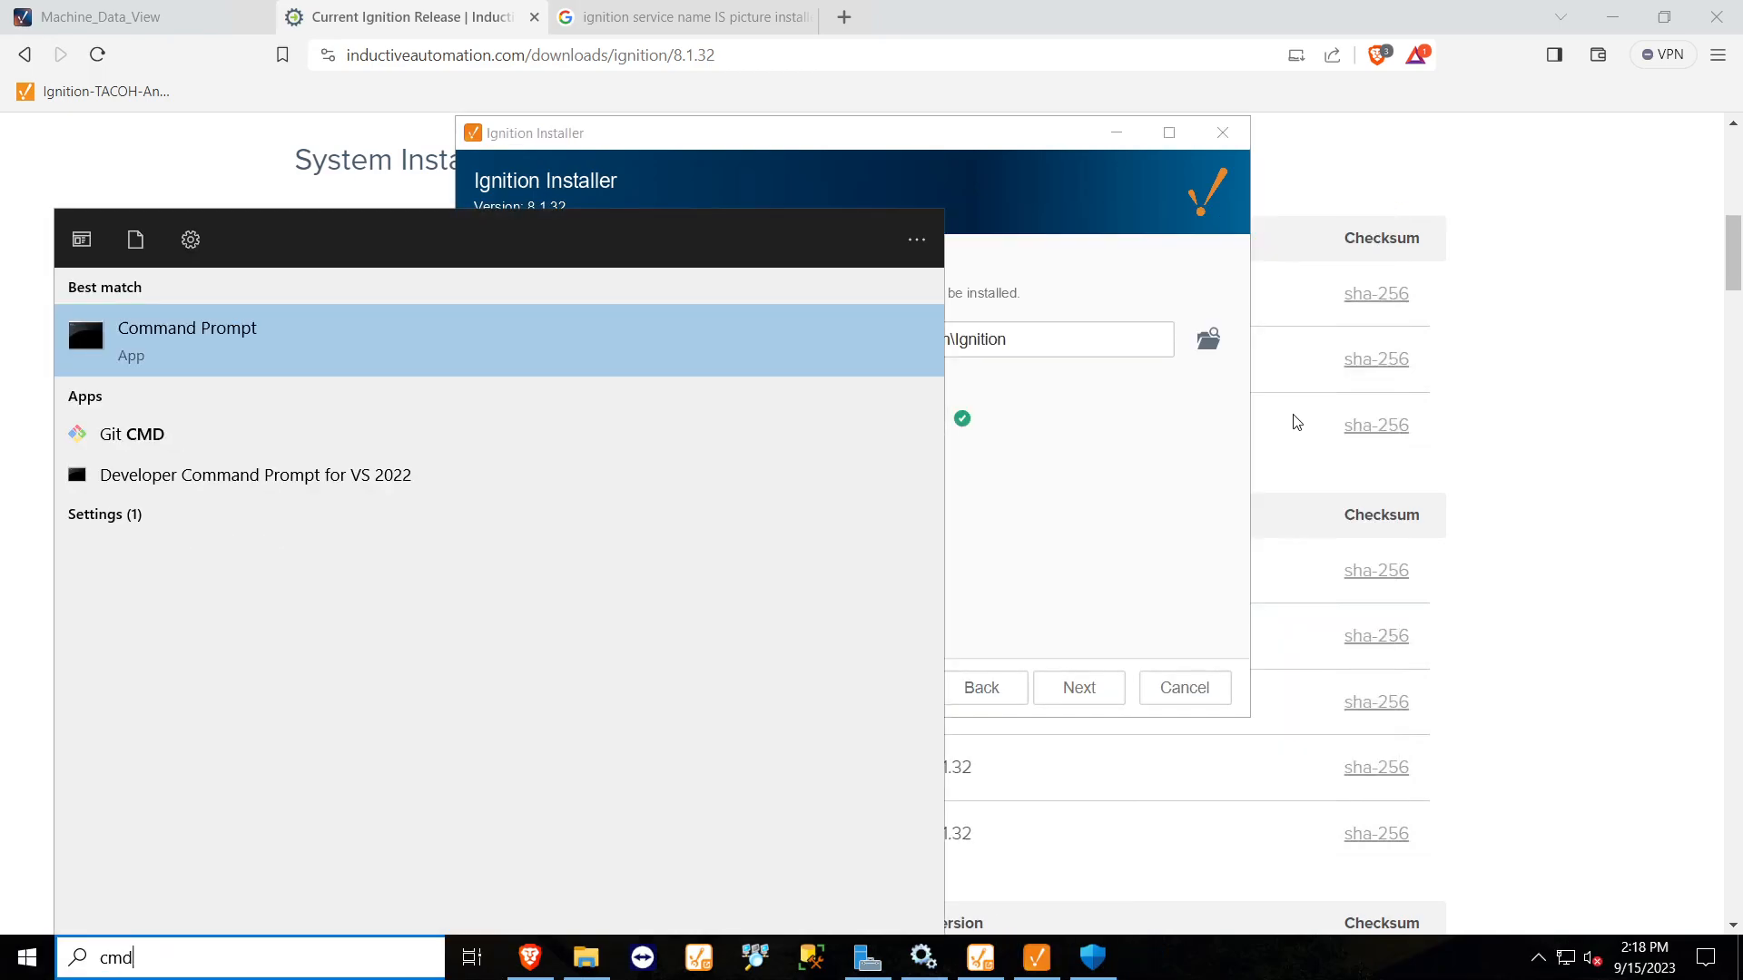
Run Command Prompt as administrator and bring File Explorer back up.
right_click(187, 339)
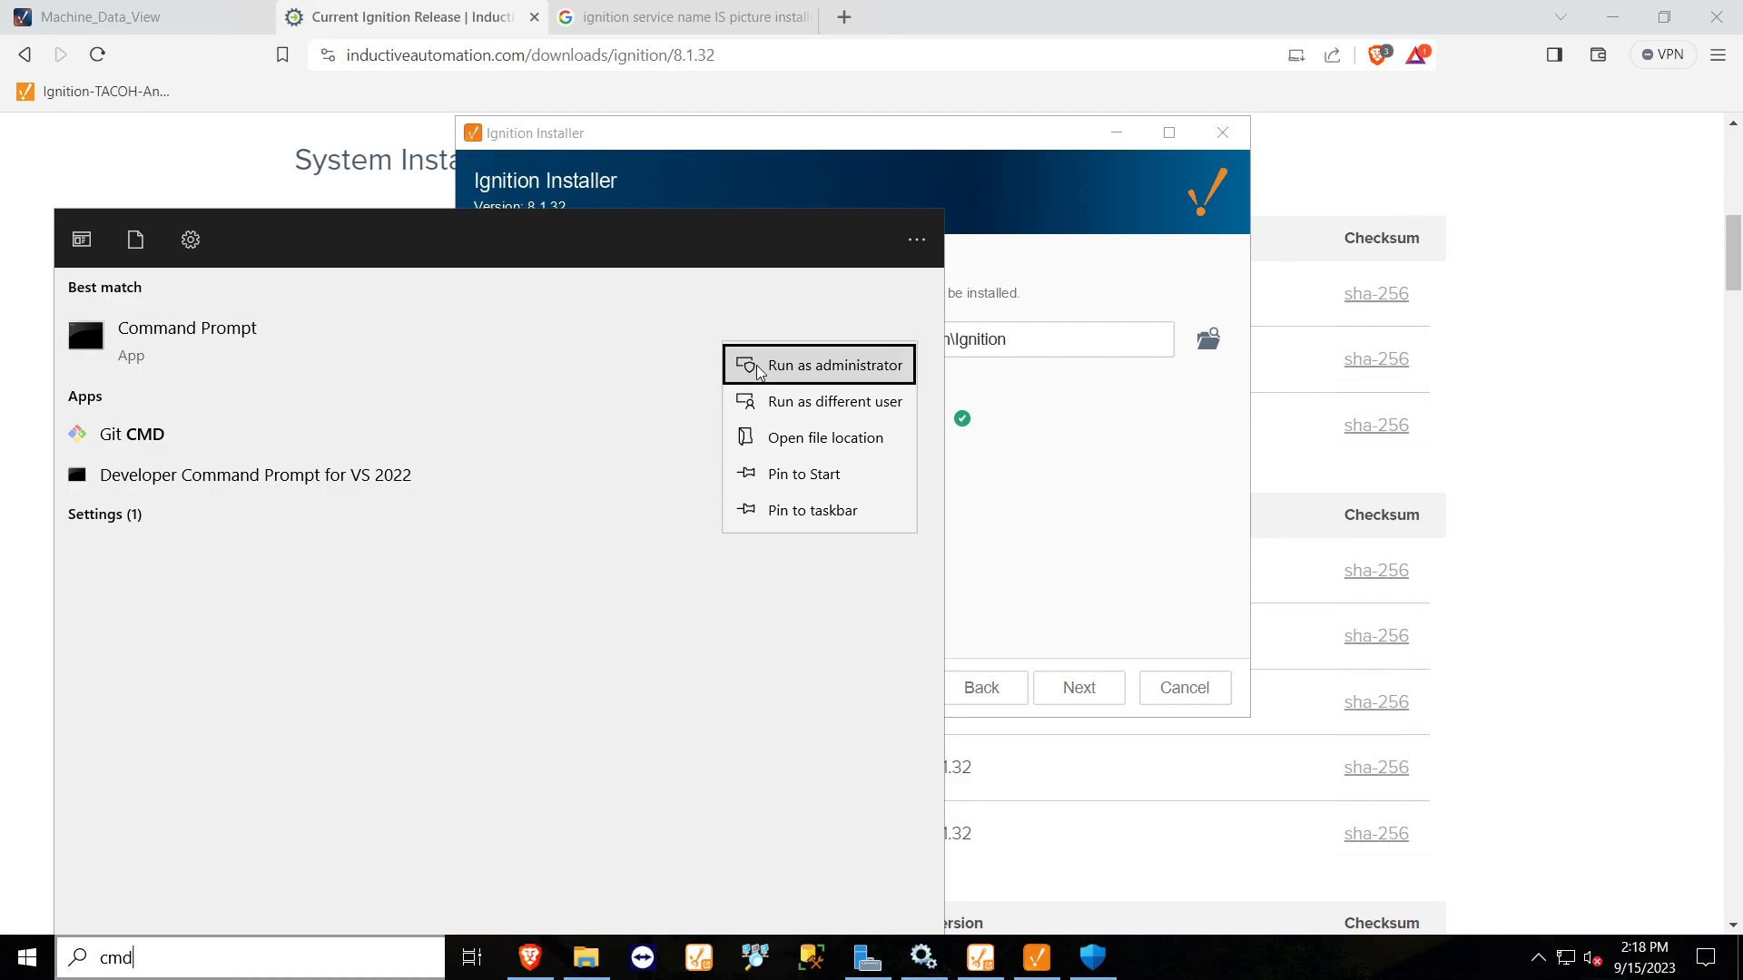
click(833, 365)
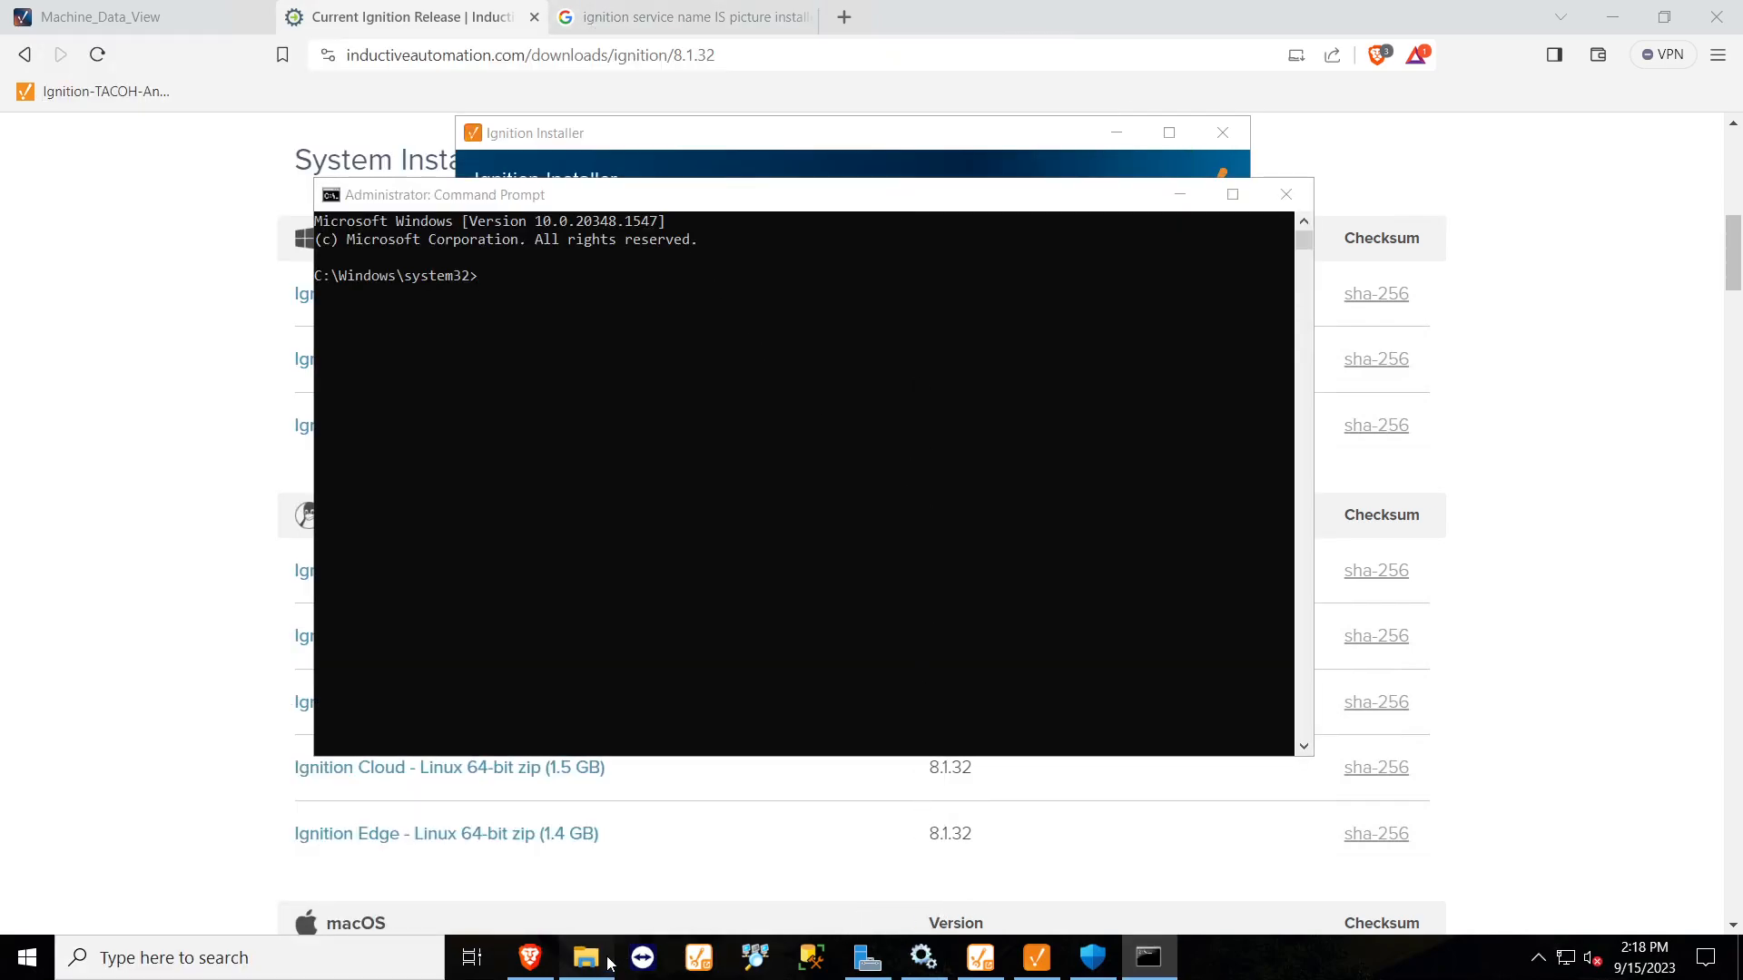
click(586, 957)
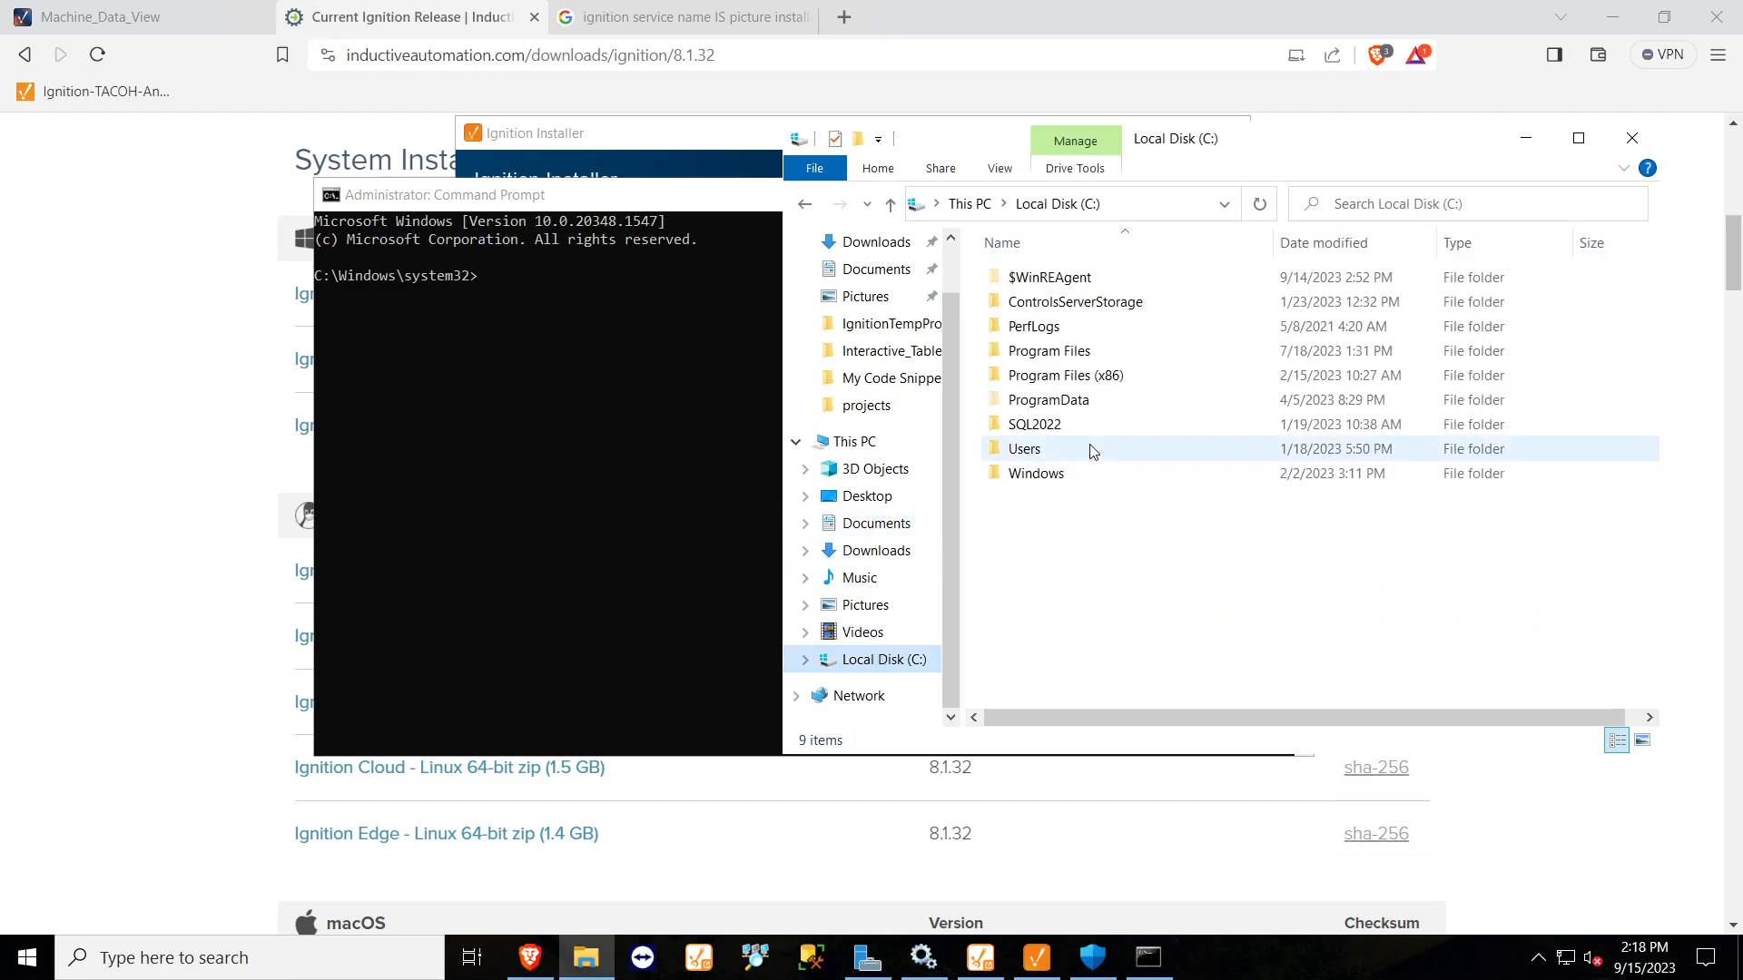
Browse into C:\Program Files\Inductive Automation\Ignition.
double_click(1048, 351)
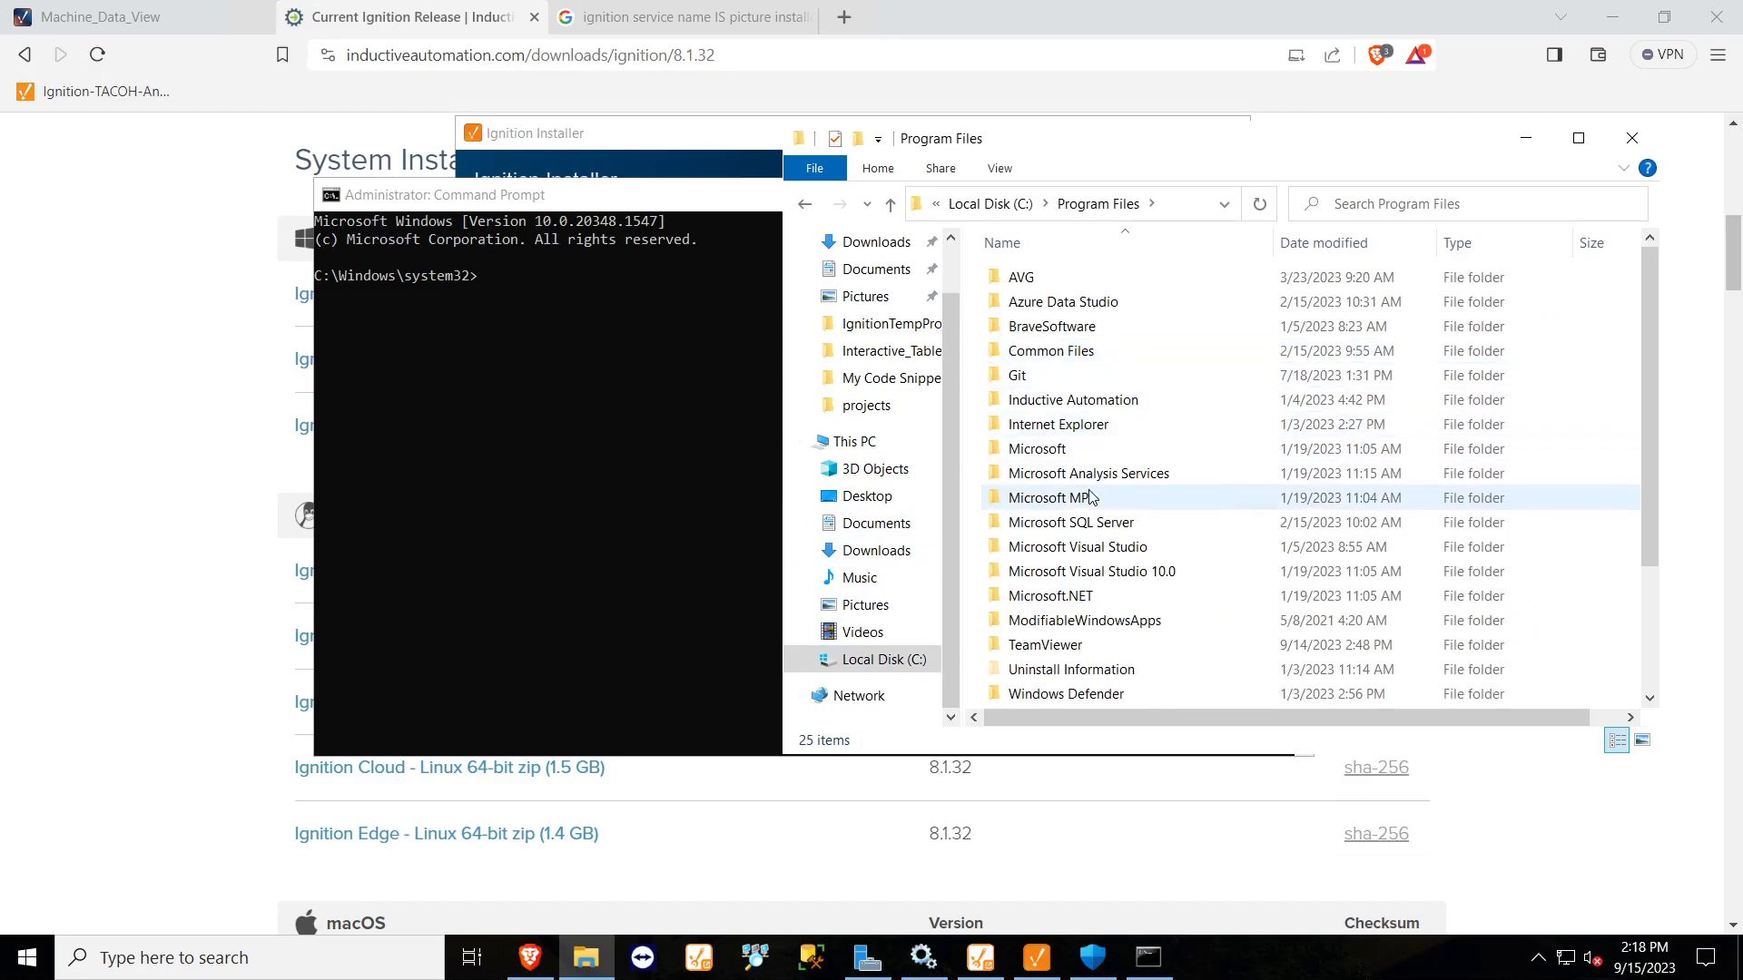
double_click(1073, 399)
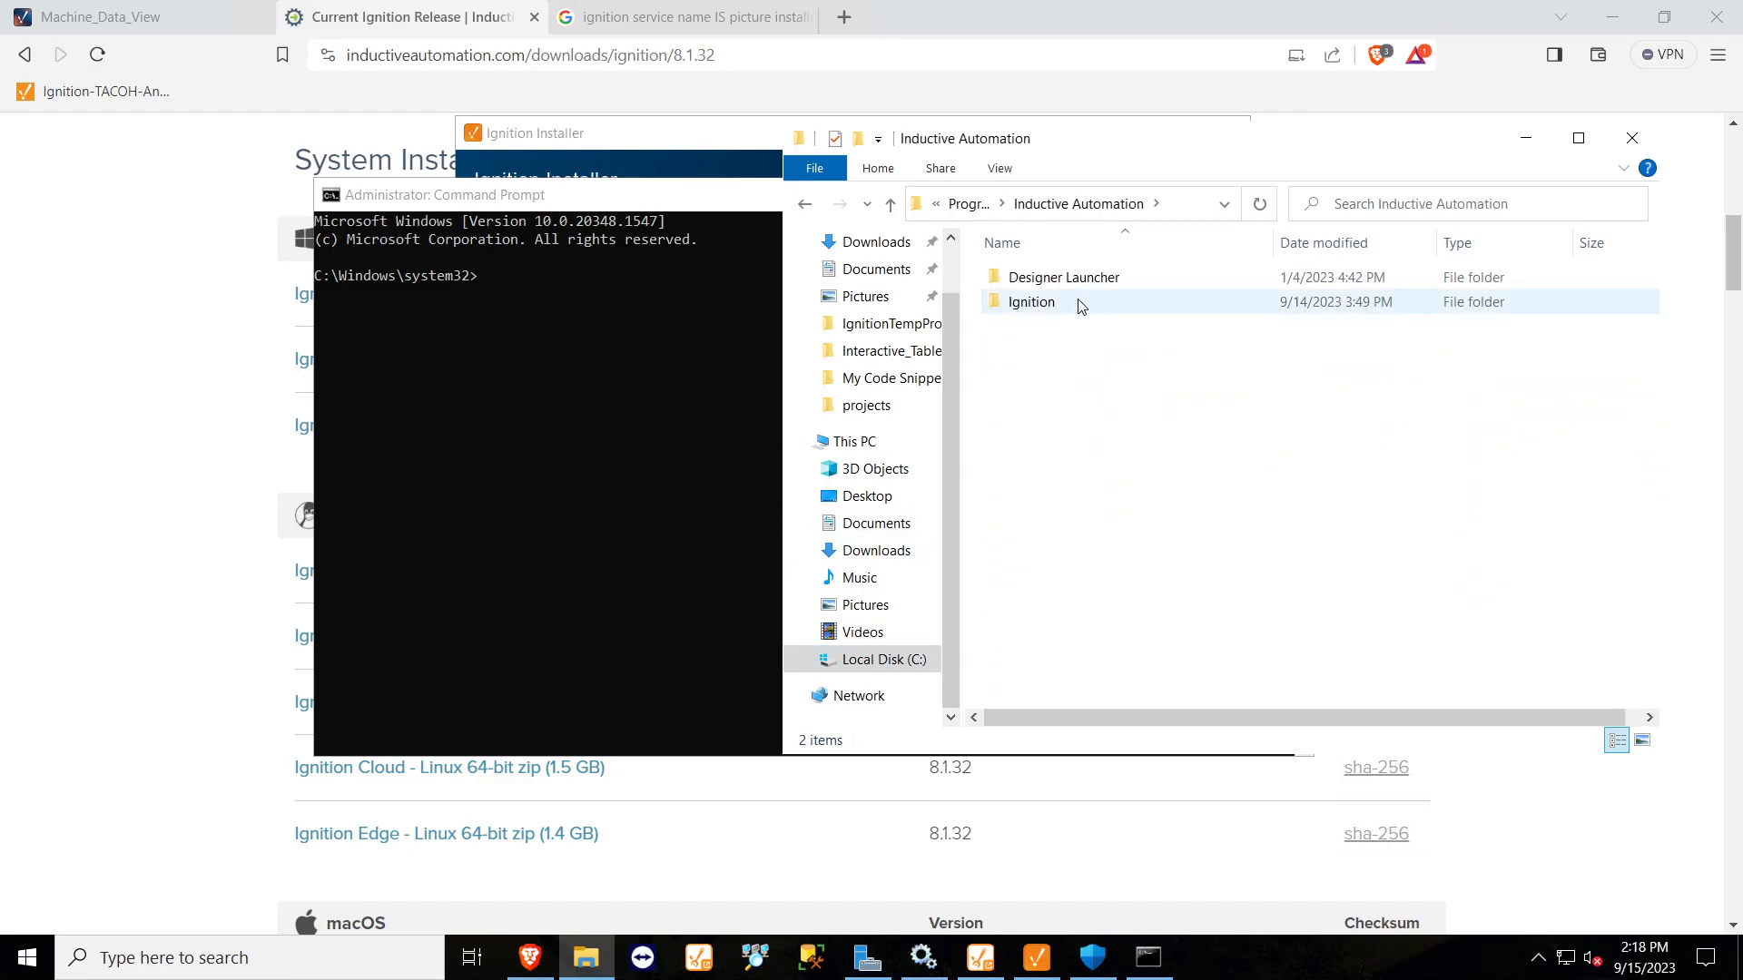
double_click(1031, 301)
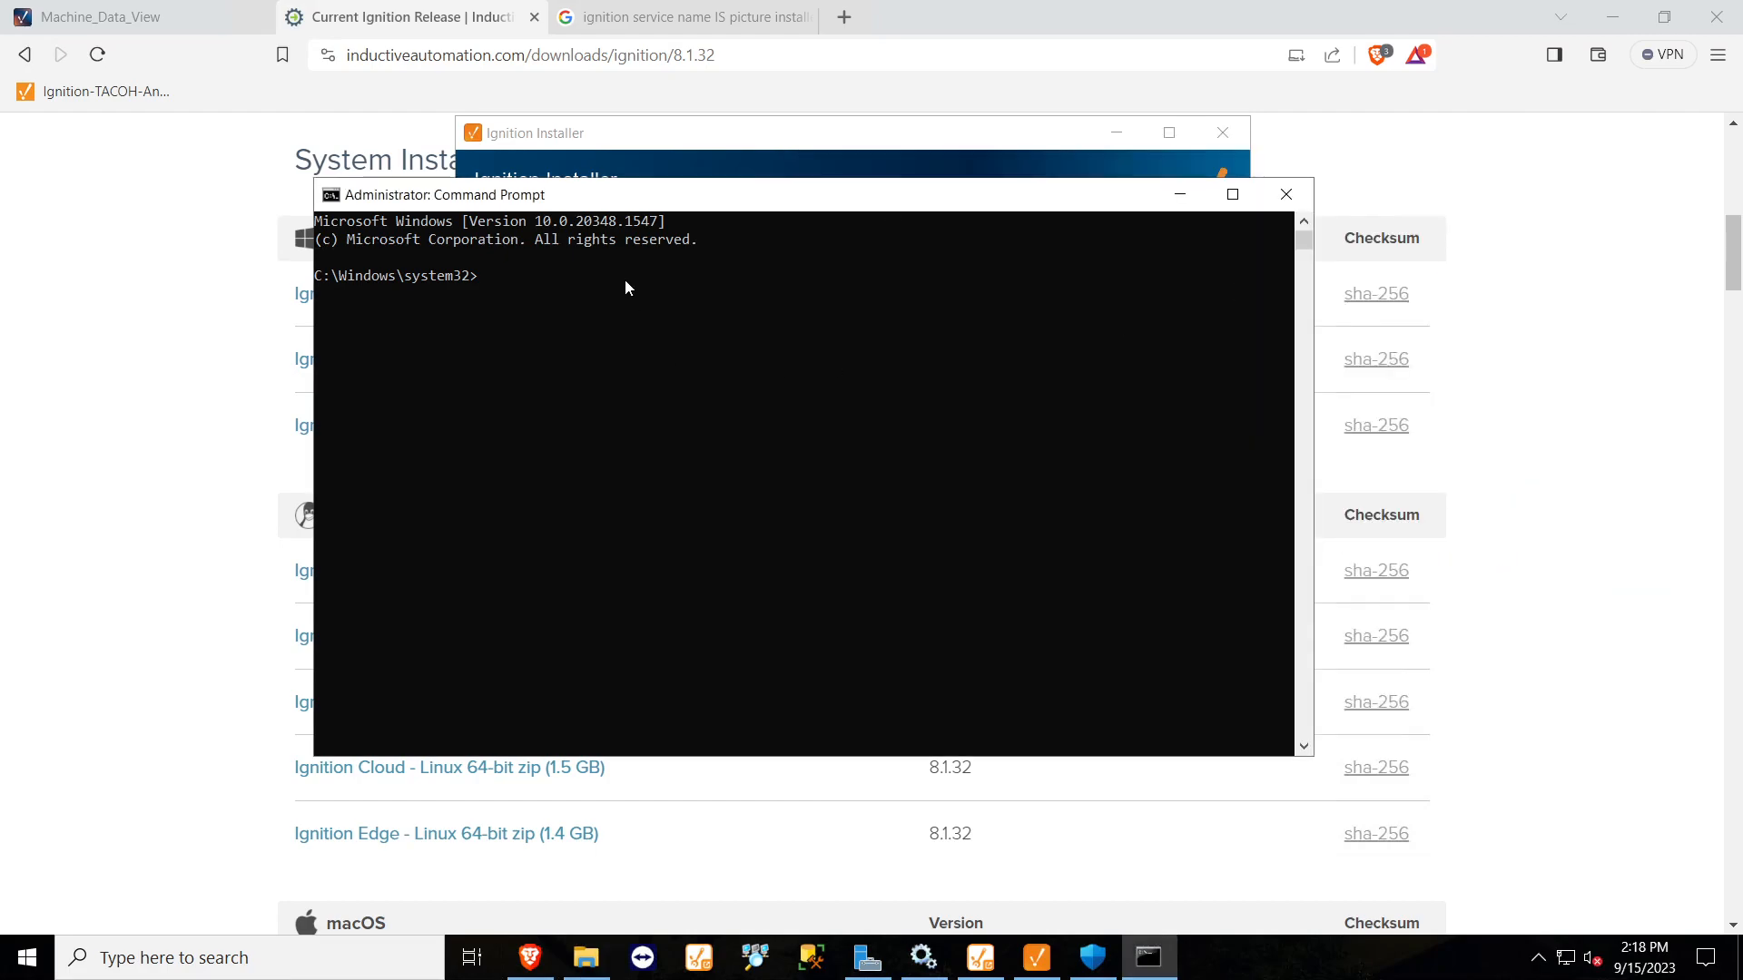
Change to the Ignition folder and run start-ignition.bat, confirming Tac_Ohio_Ignition is already RUNNING.
text(cd)
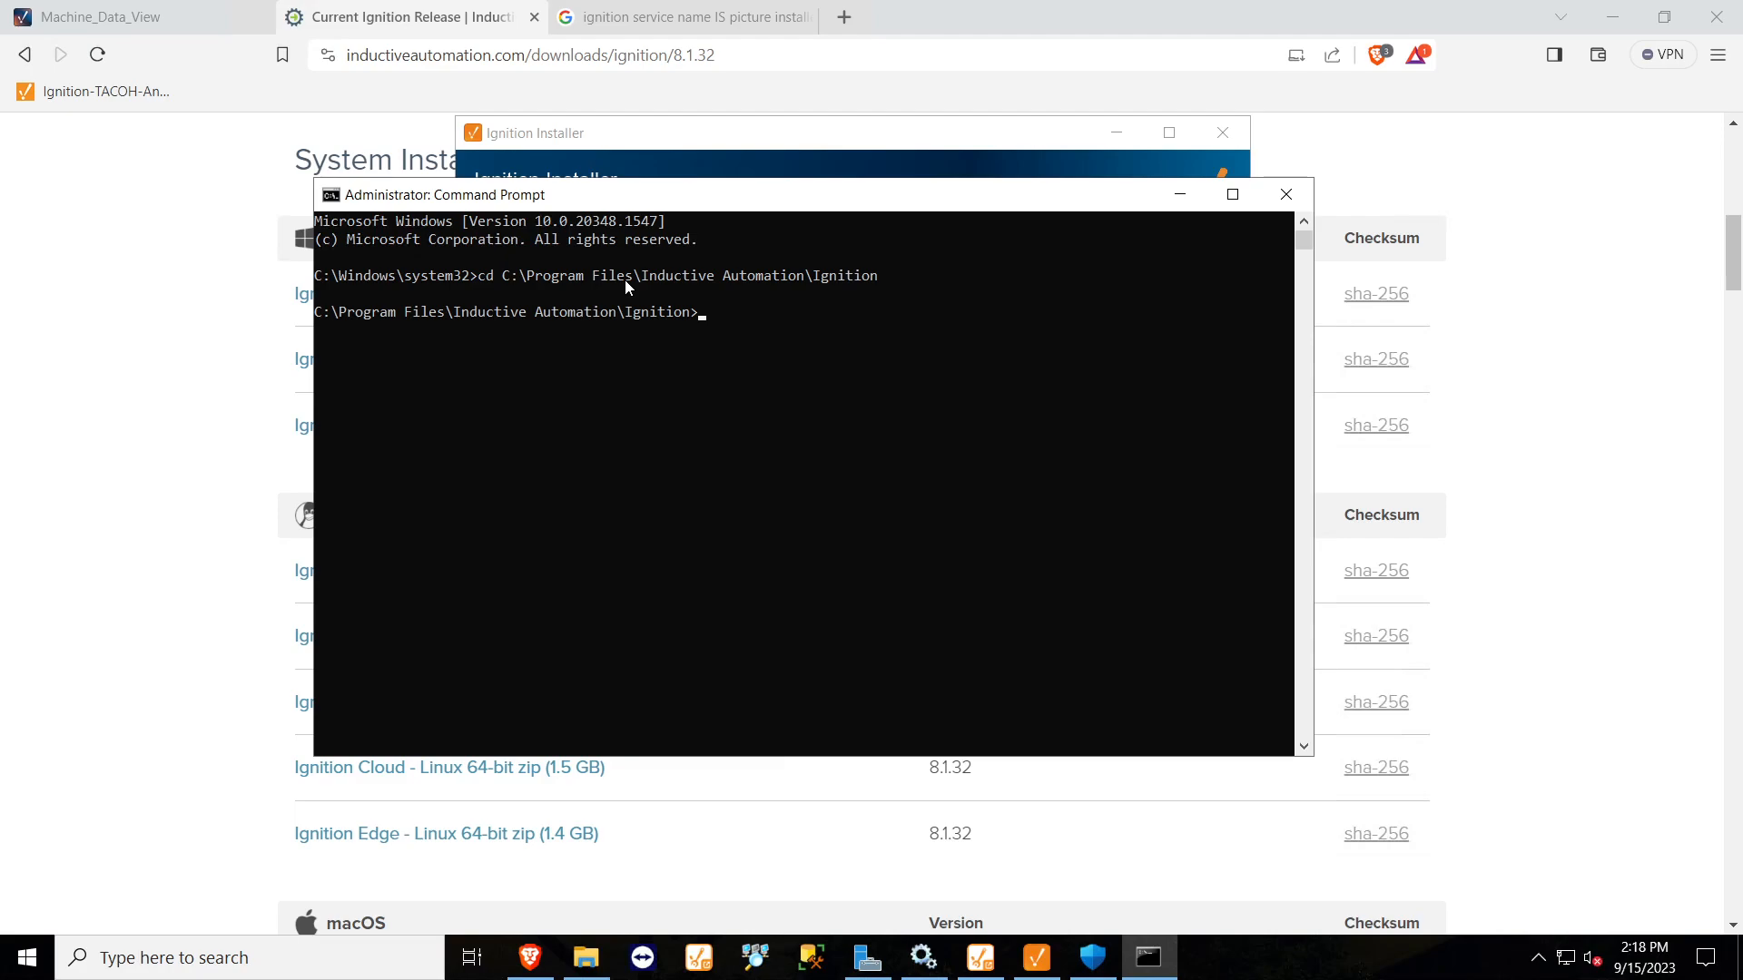
text(star)
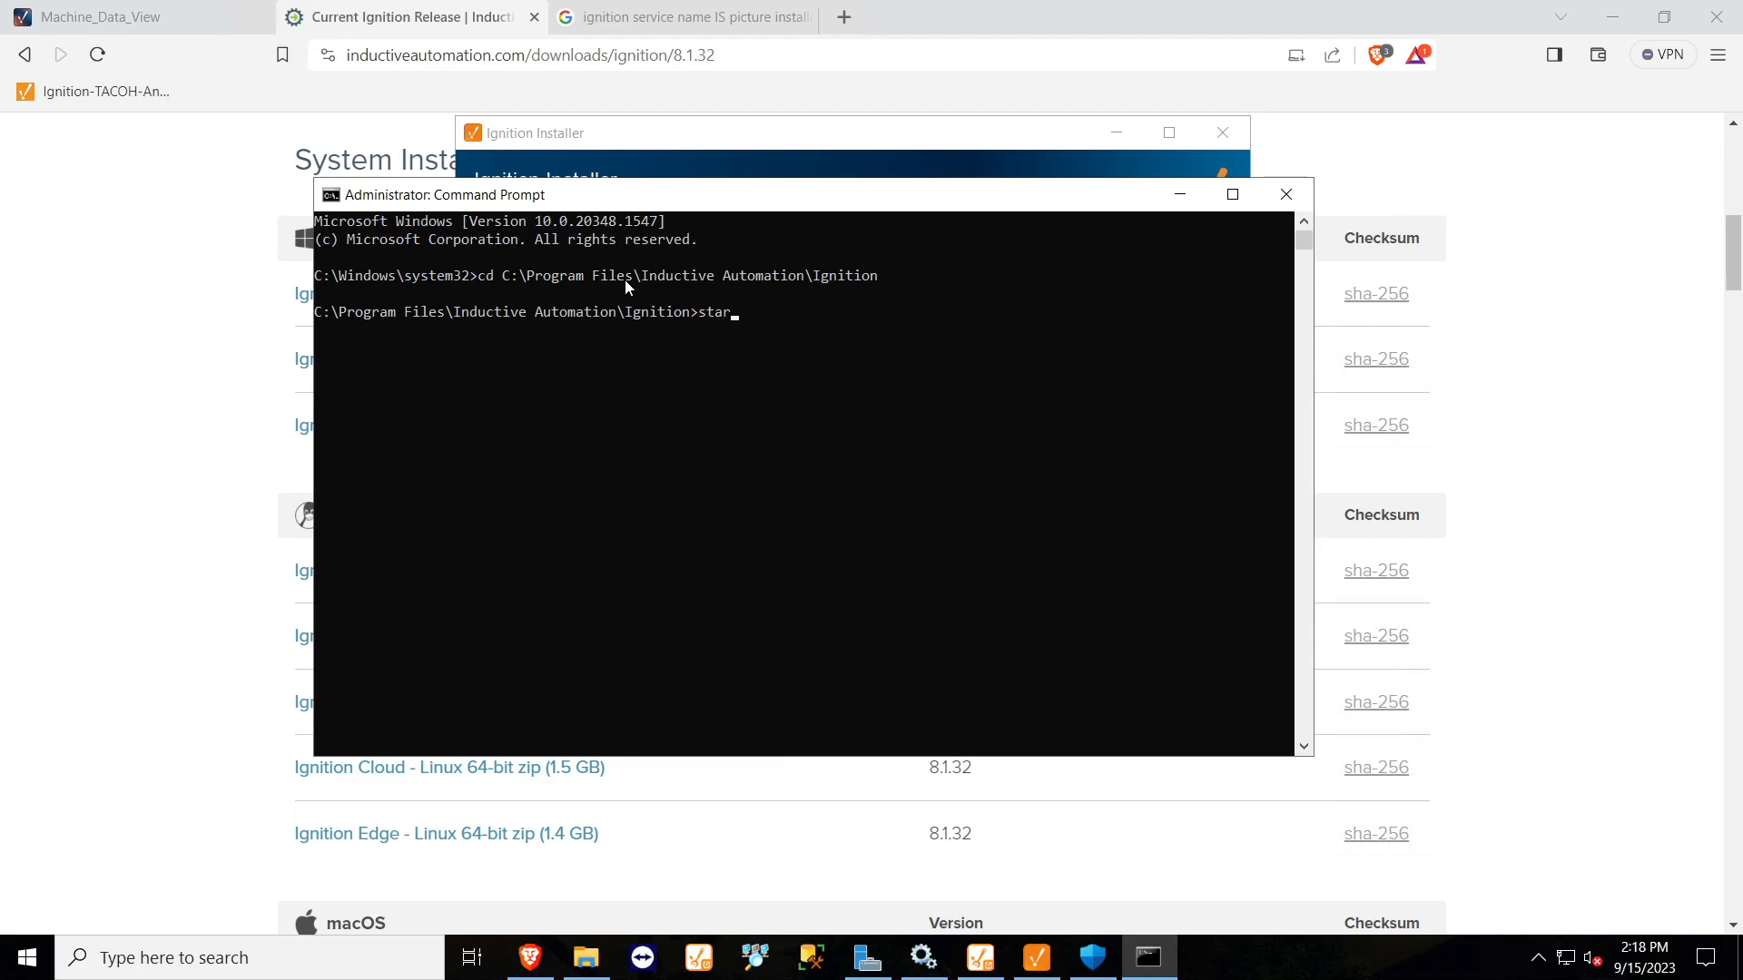
text(t-)
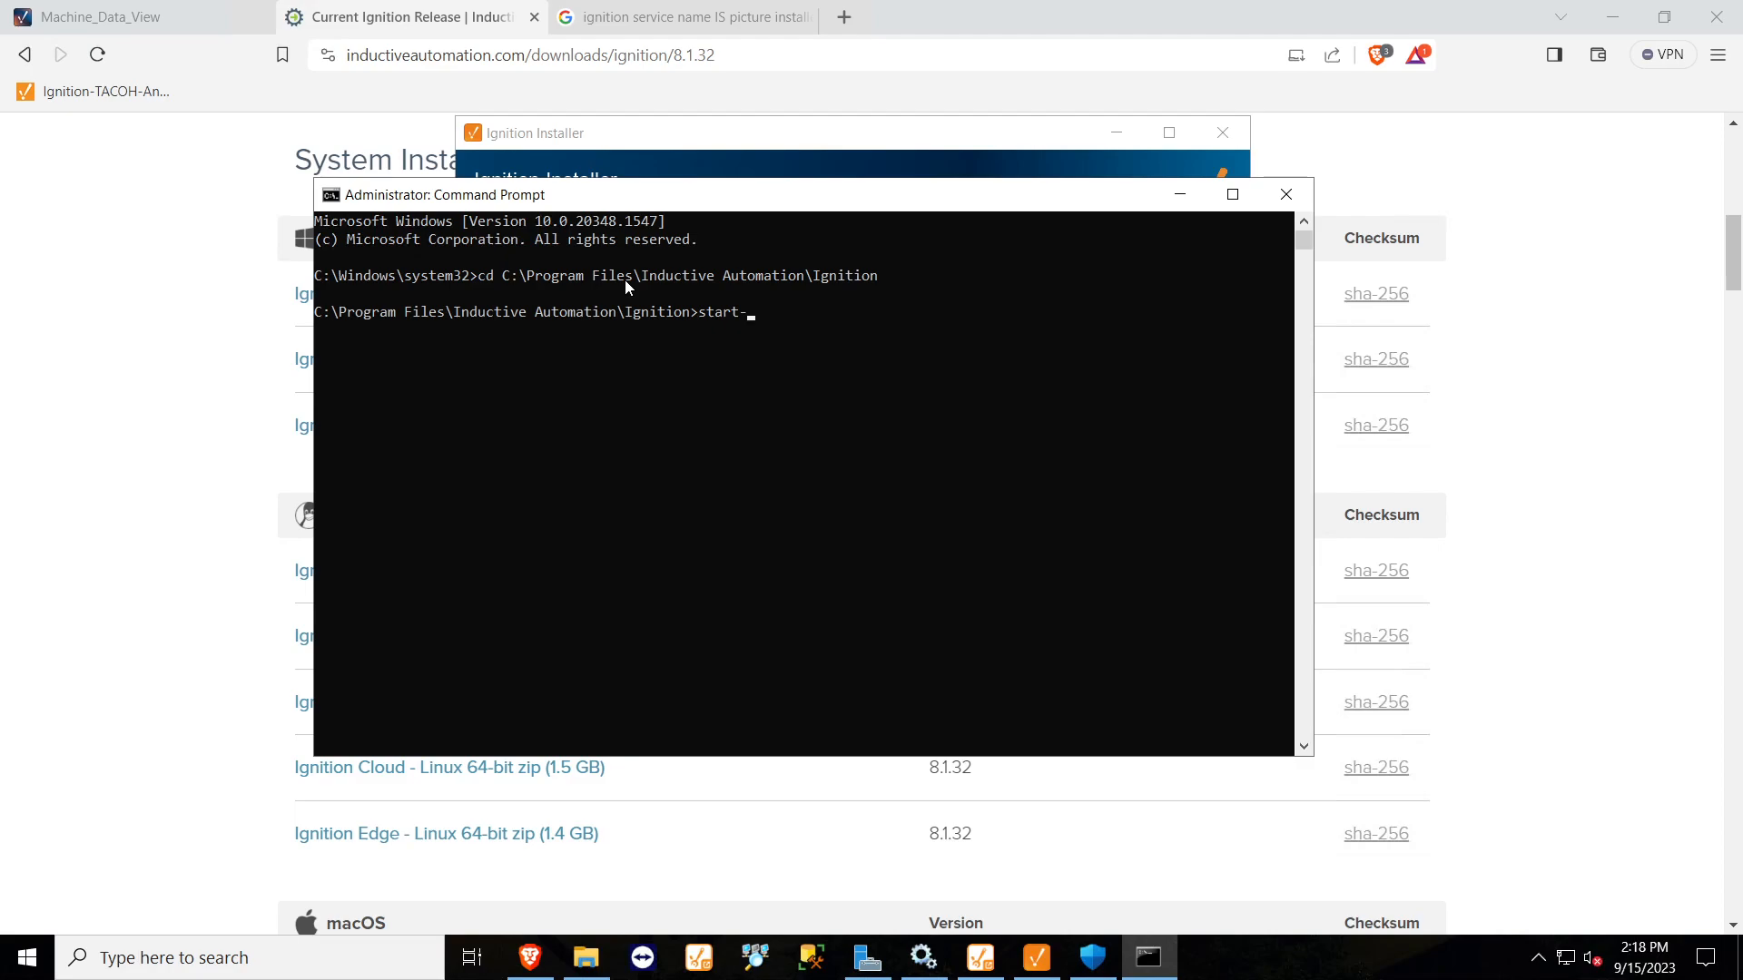
text(ignition.bat)
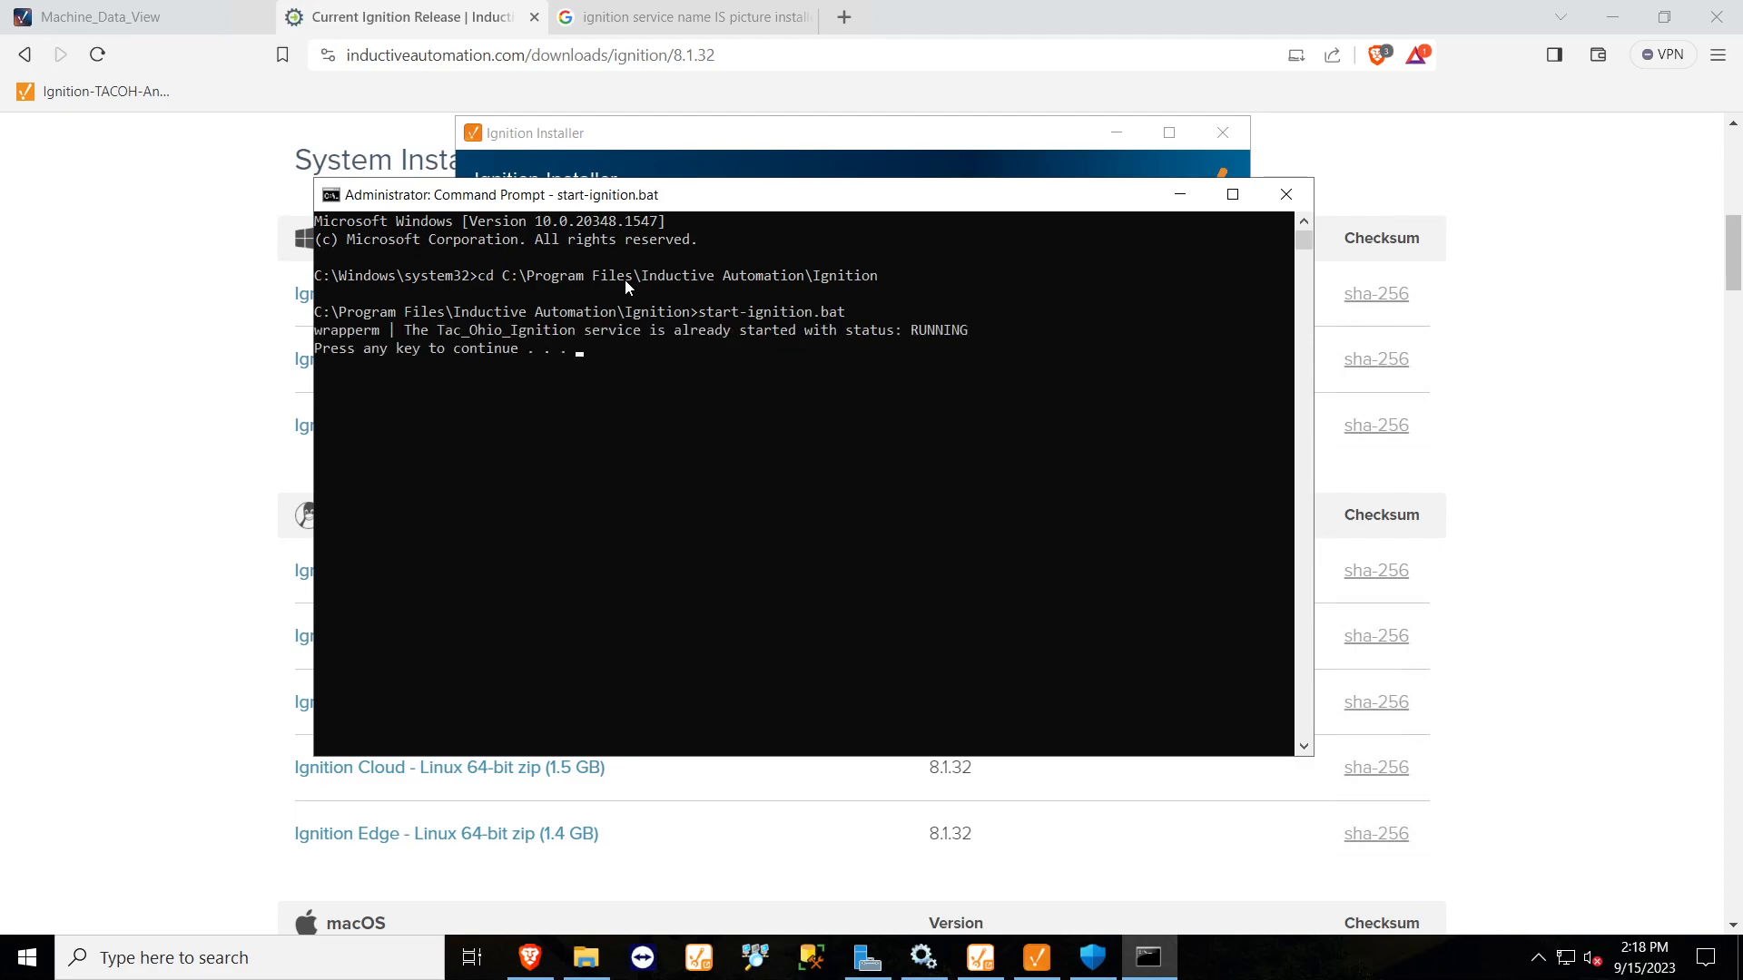
mouse_move(682, 369)
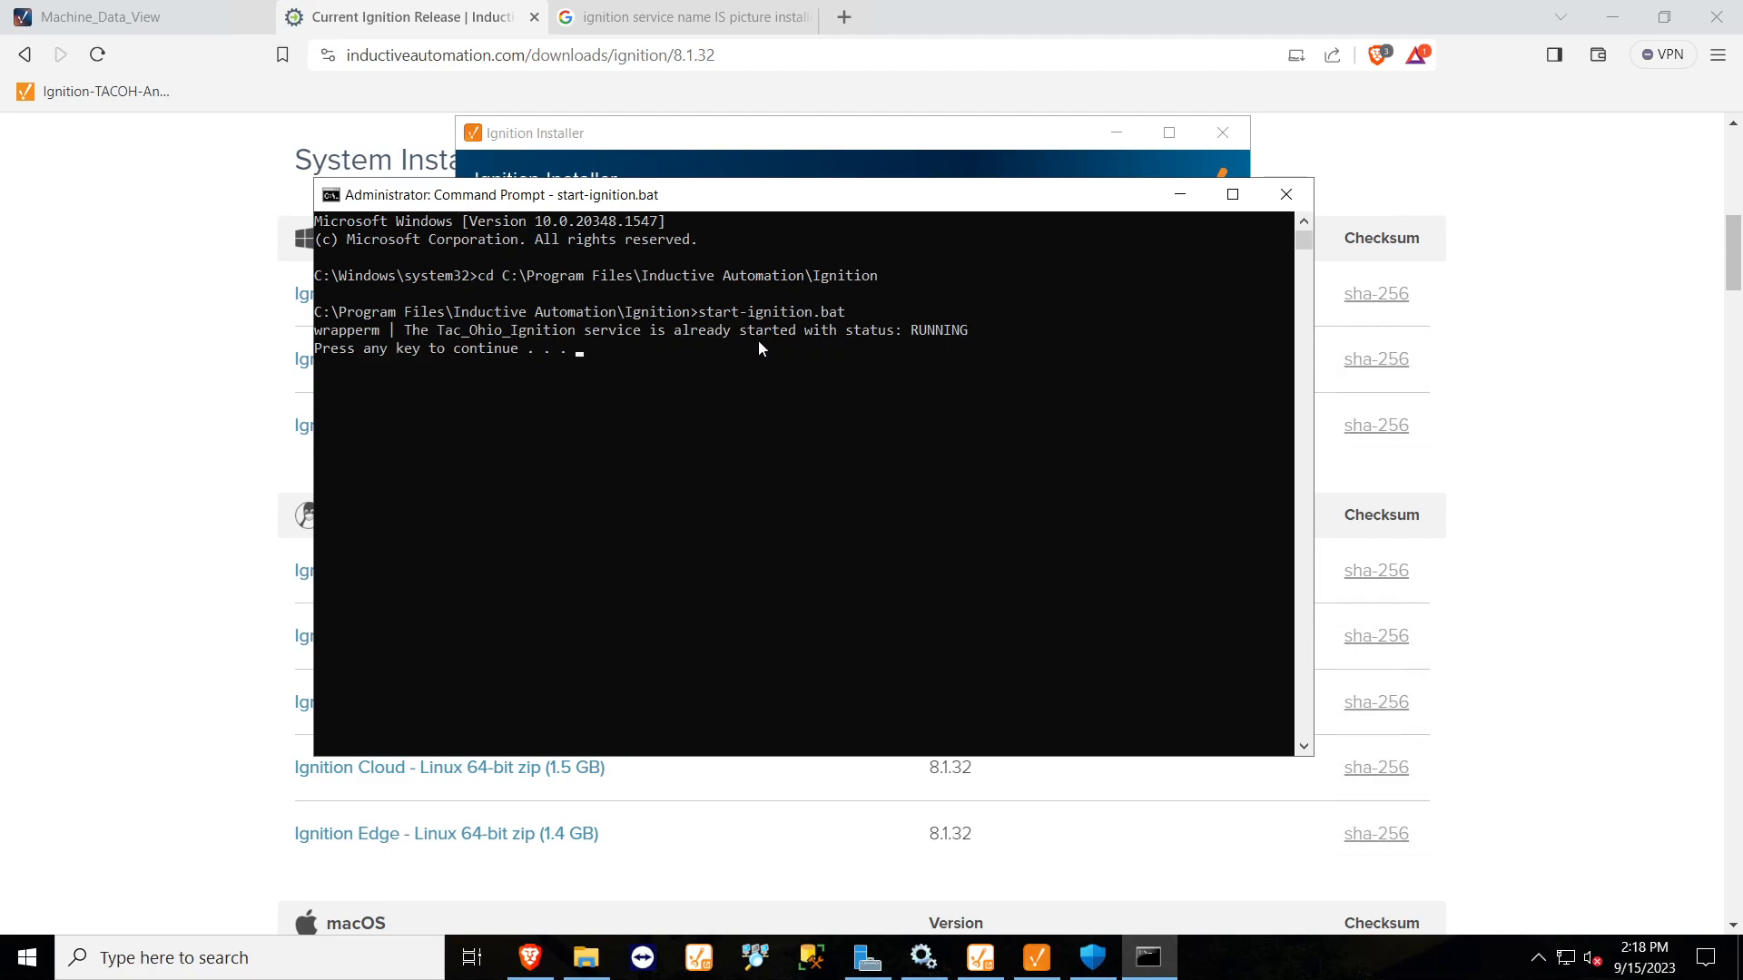
mouse_move(667, 352)
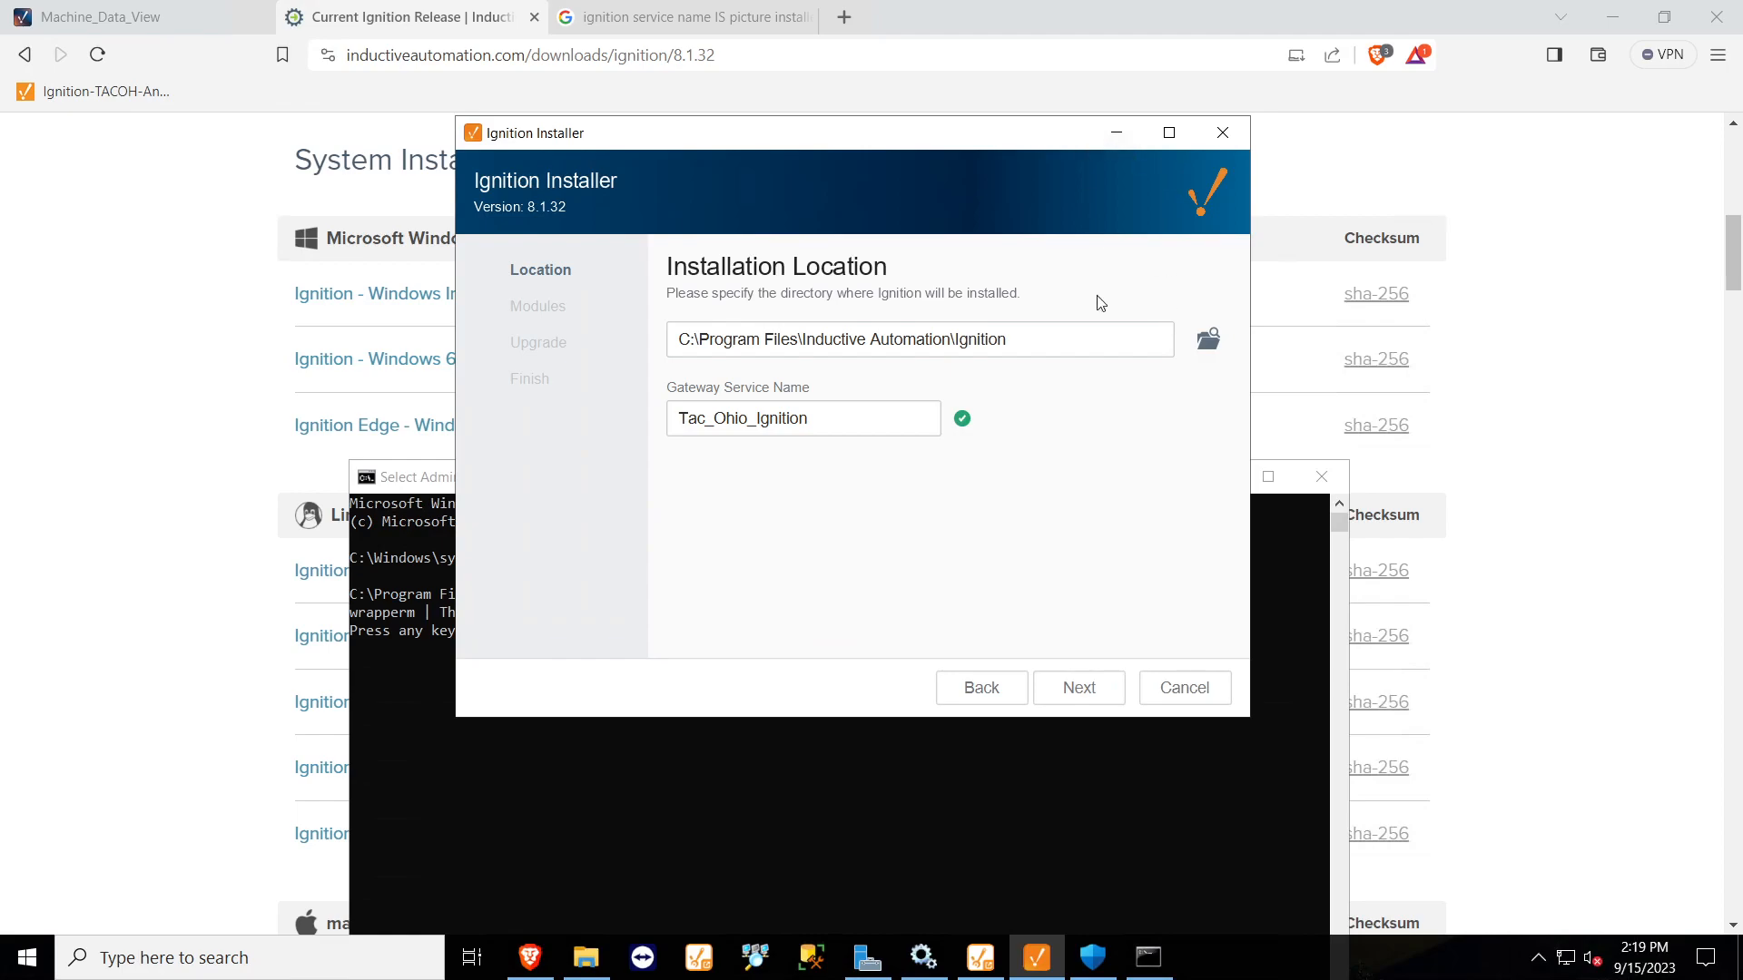
mouse_move(1029, 381)
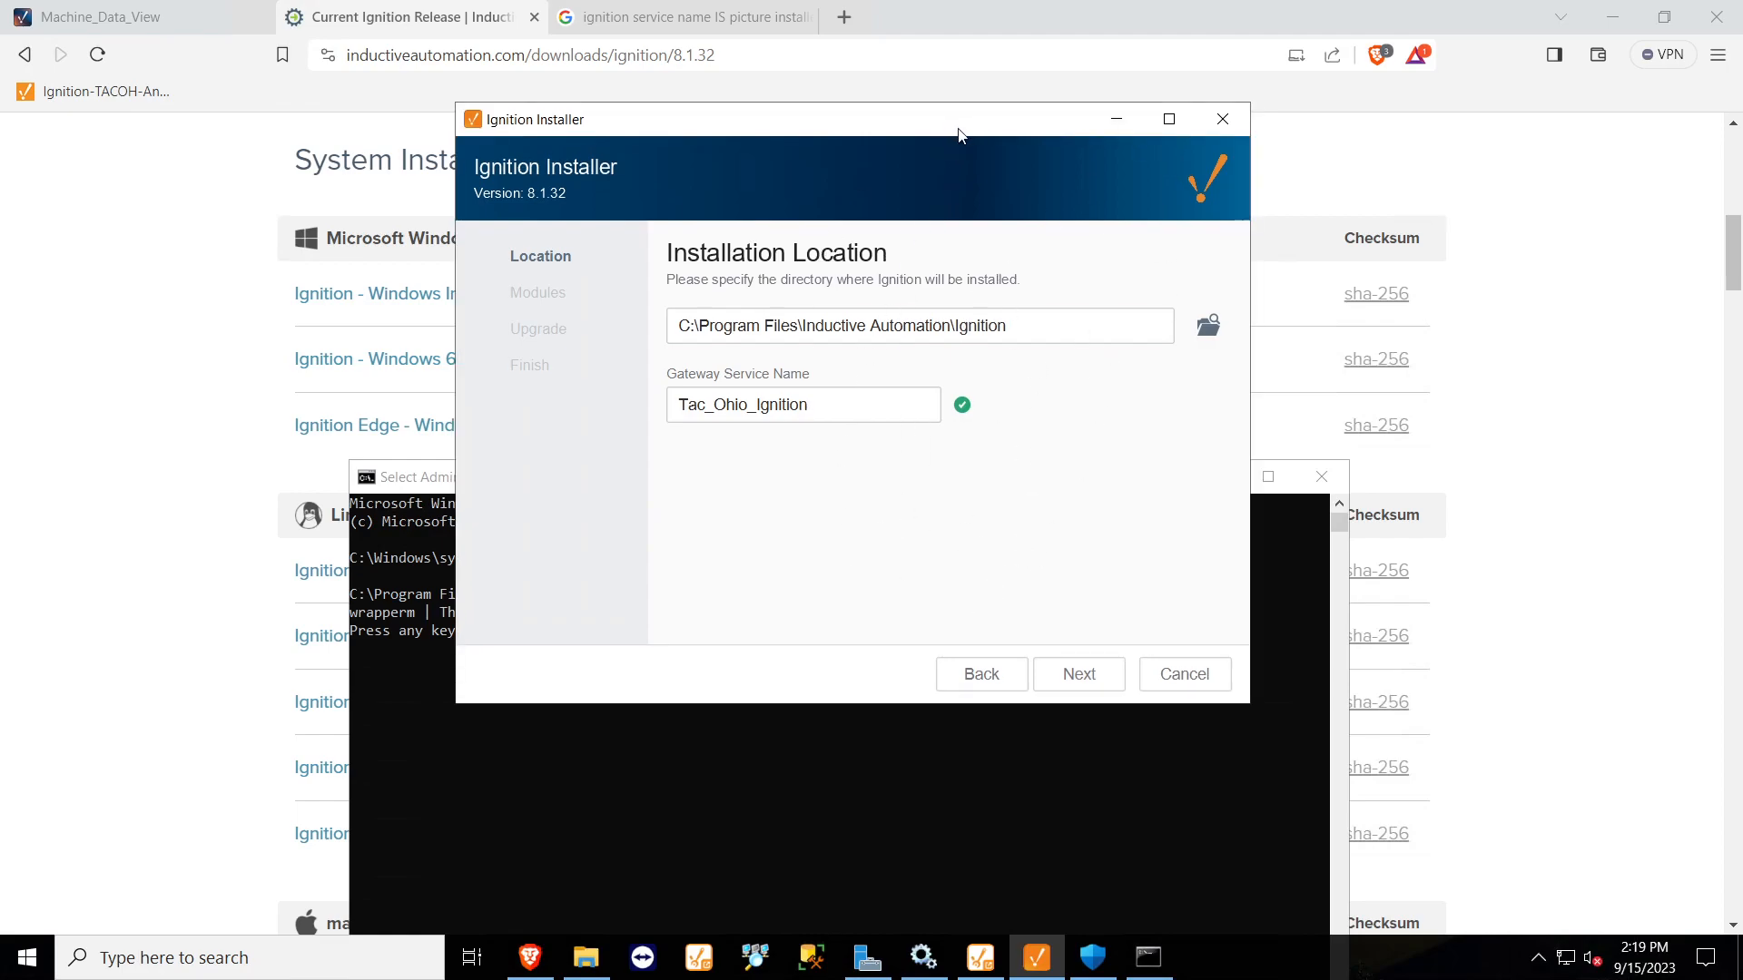
mouse_move(945, 561)
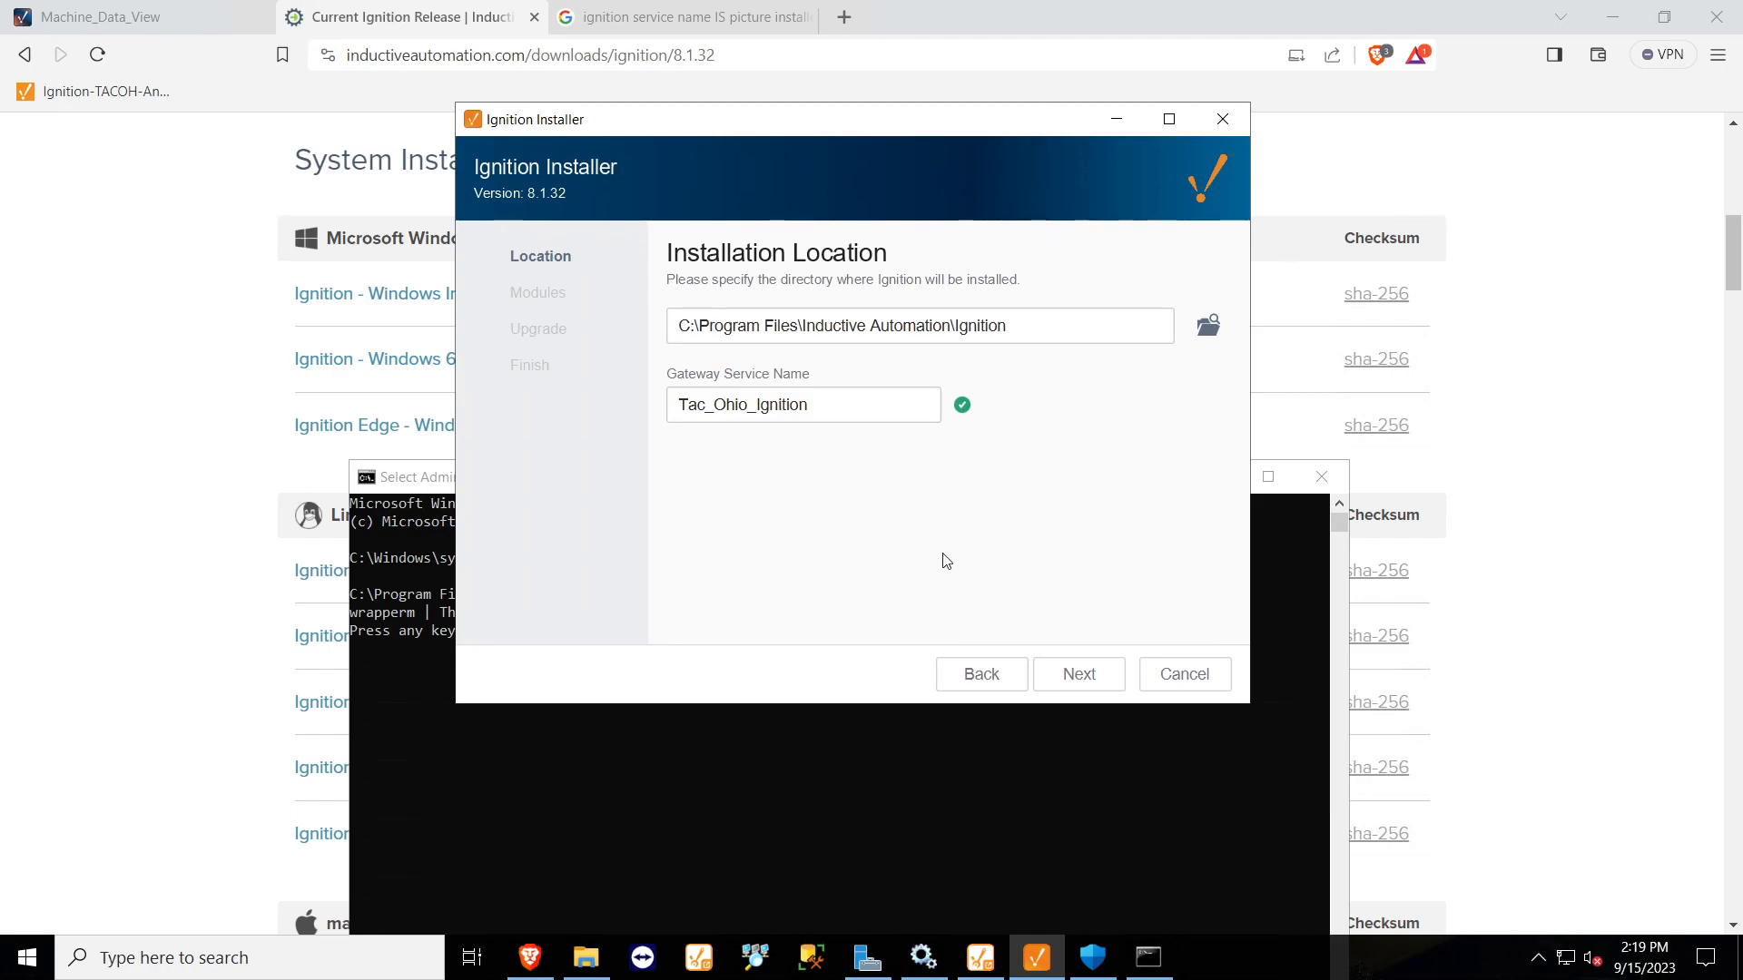